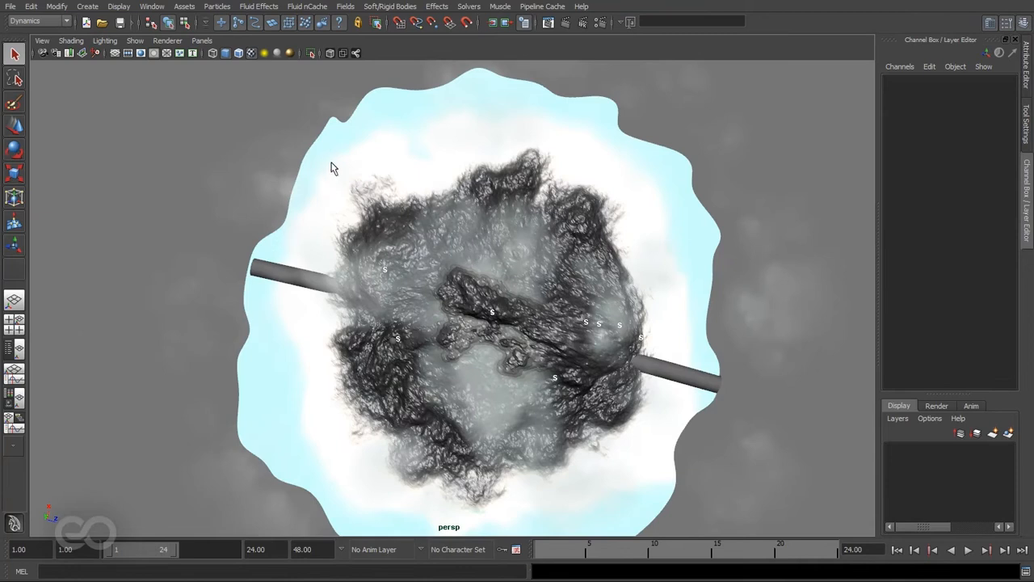
mouse_move(330, 172)
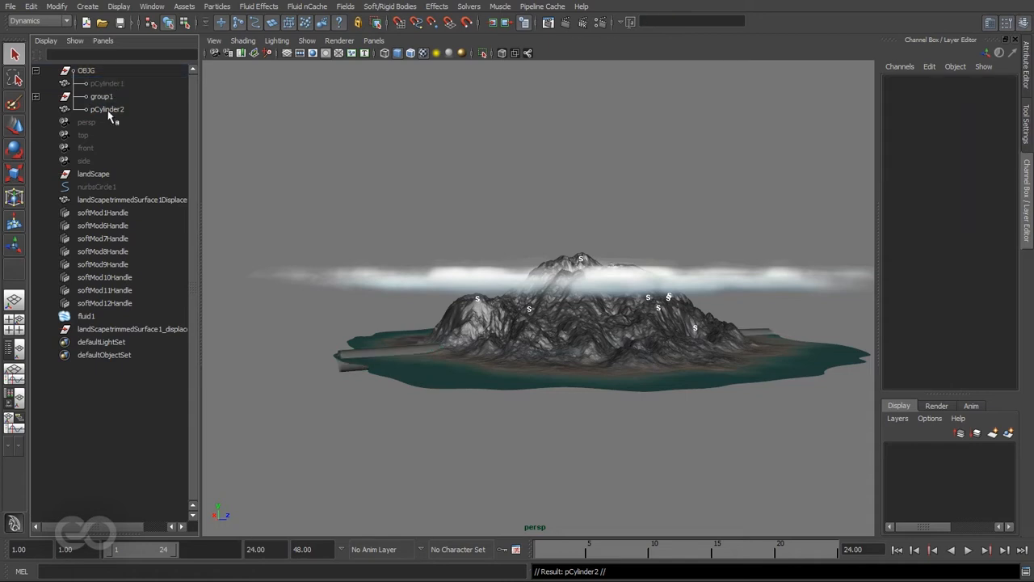
Step: Select pCylinder2 in the Outliner and frame it where it crosses the landscape
click(106, 109)
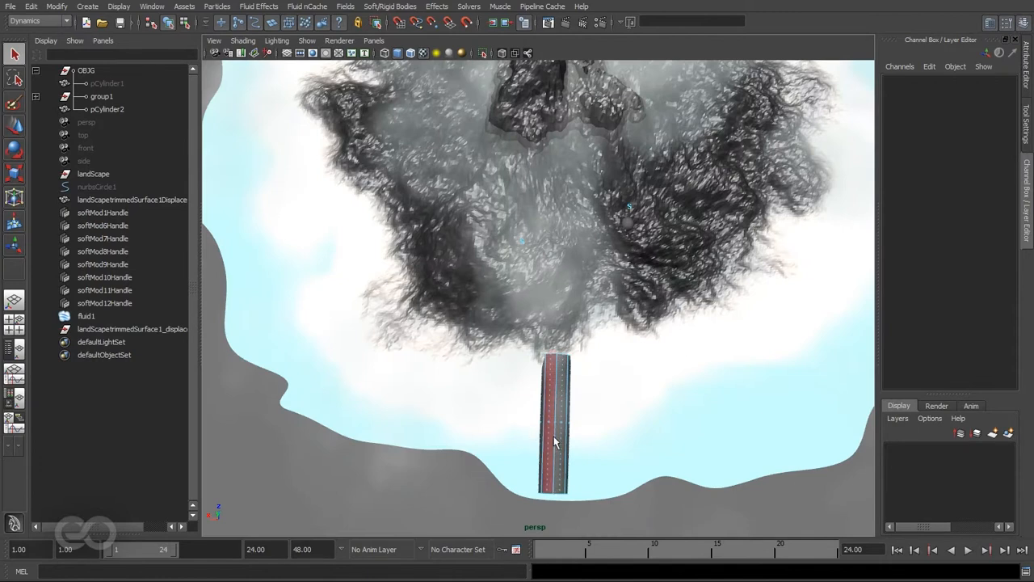
click(555, 425)
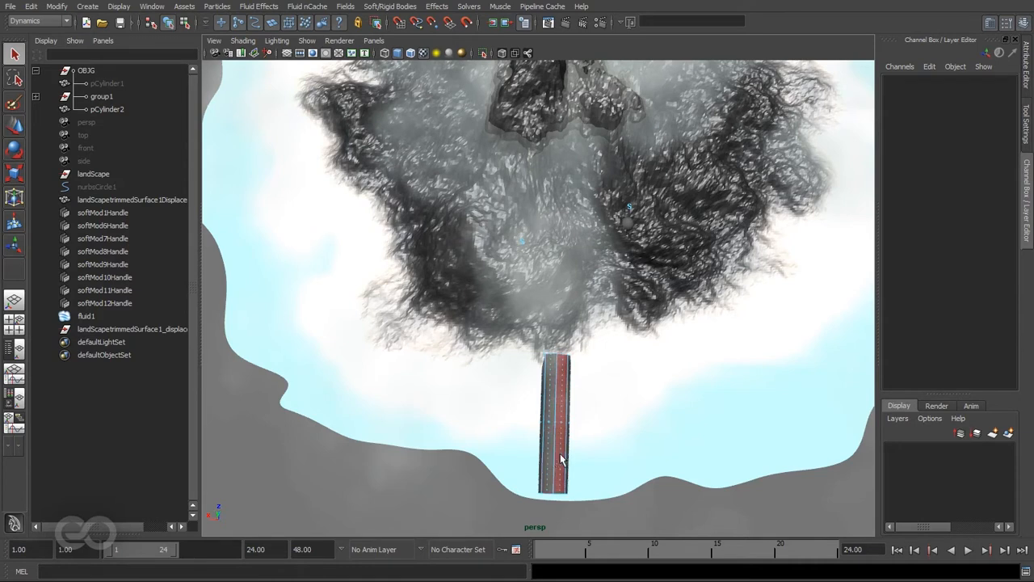
mouse_move(566, 463)
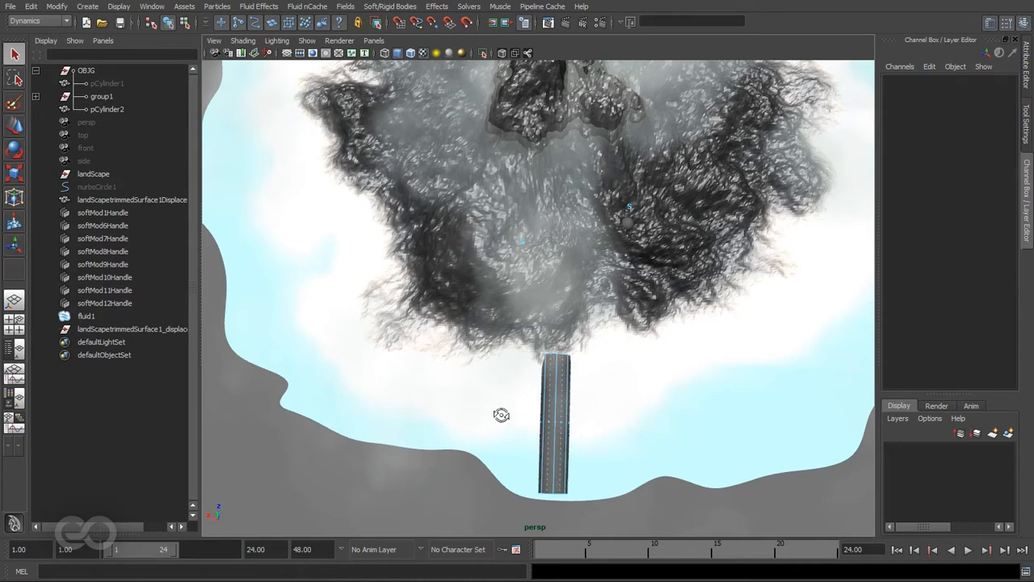
click(106, 109)
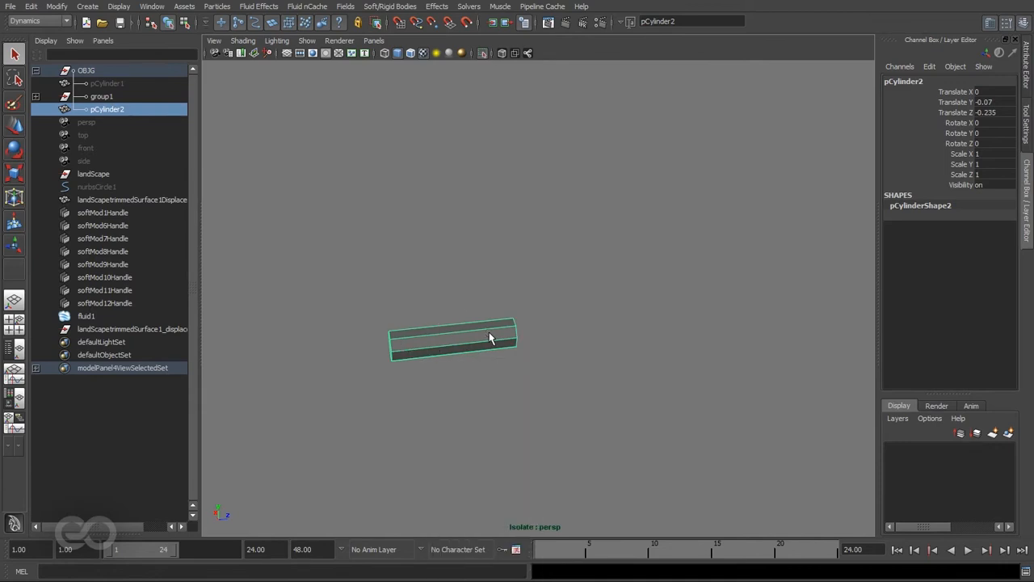
mouse_move(497, 337)
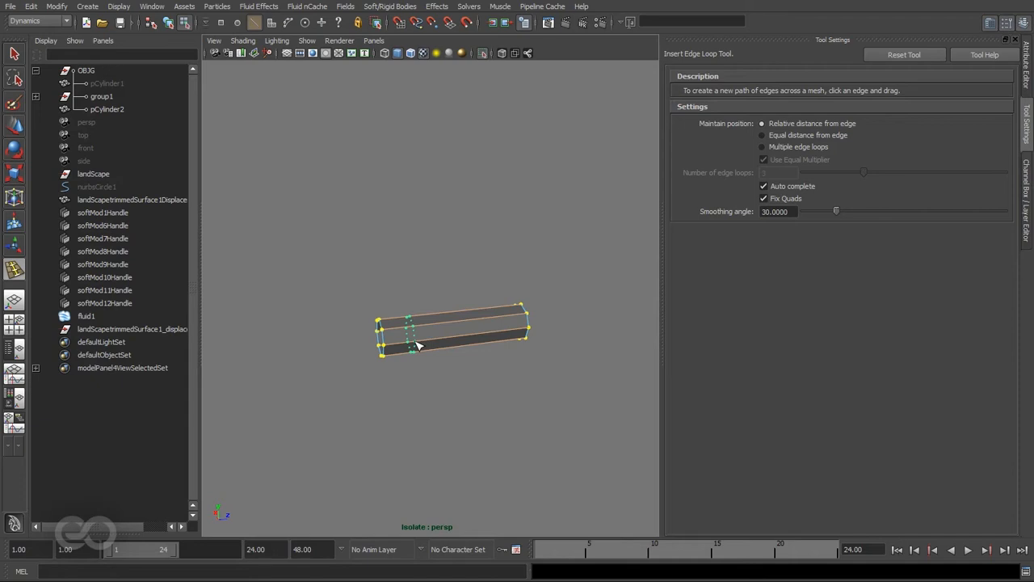
Step: Insert edge loops across the isolated cylinder, including one near its middle
drag(416, 330, 417, 344)
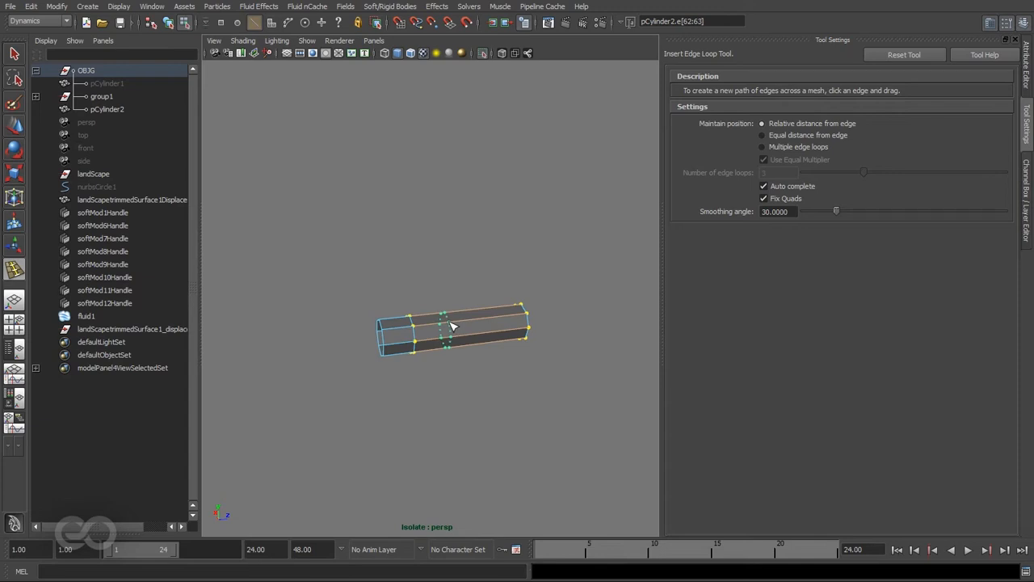
click(453, 328)
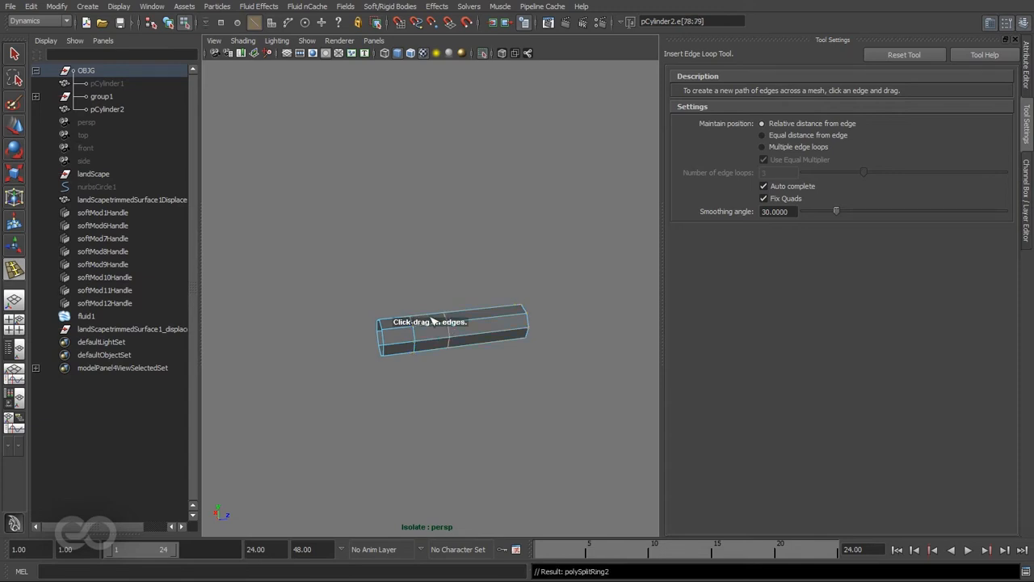
mouse_move(502, 372)
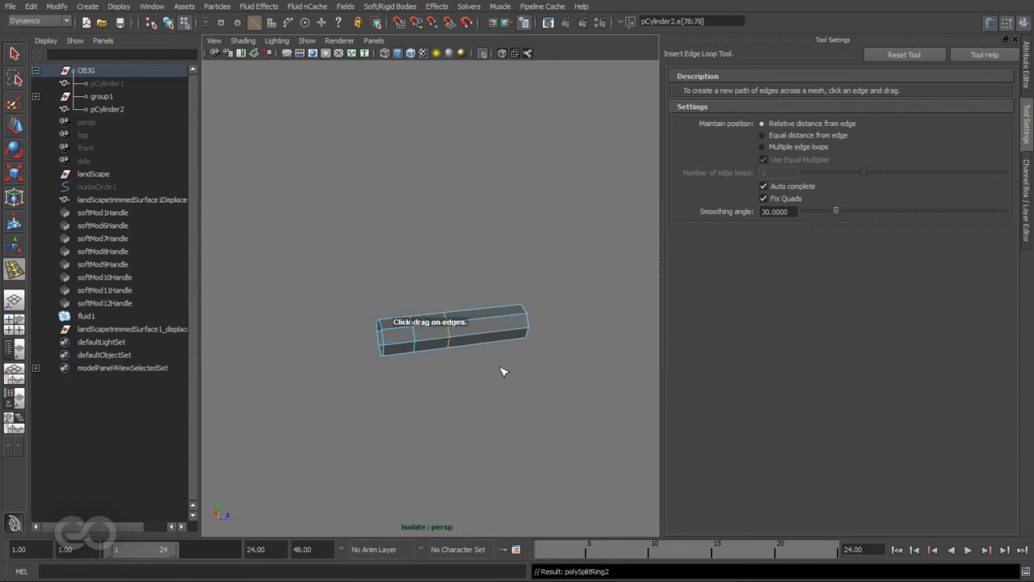
click(497, 321)
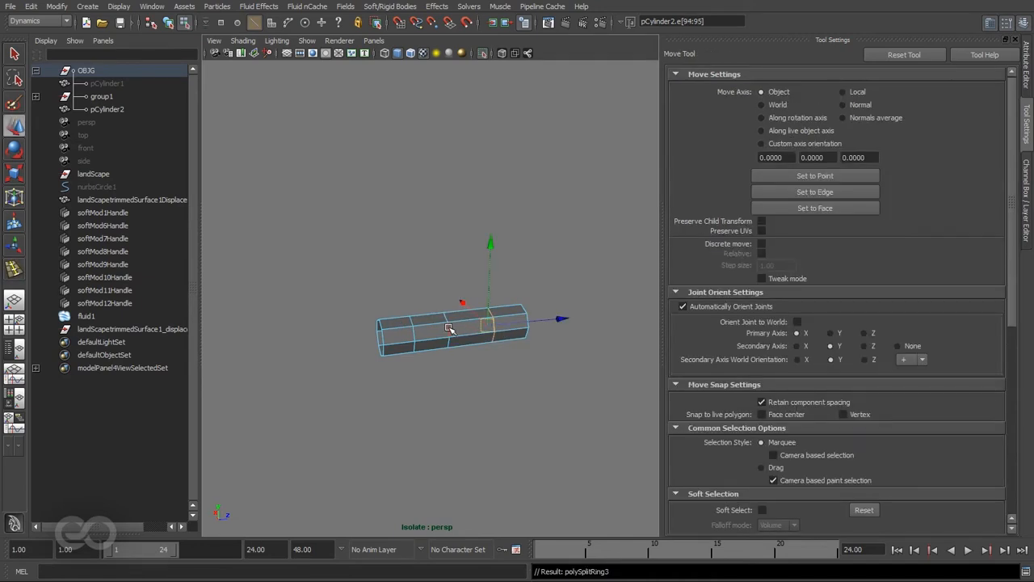
Step: Slide an edge loop, preview smoothing, and pull rim vertices of the flare into place
drag(453, 327, 493, 332)
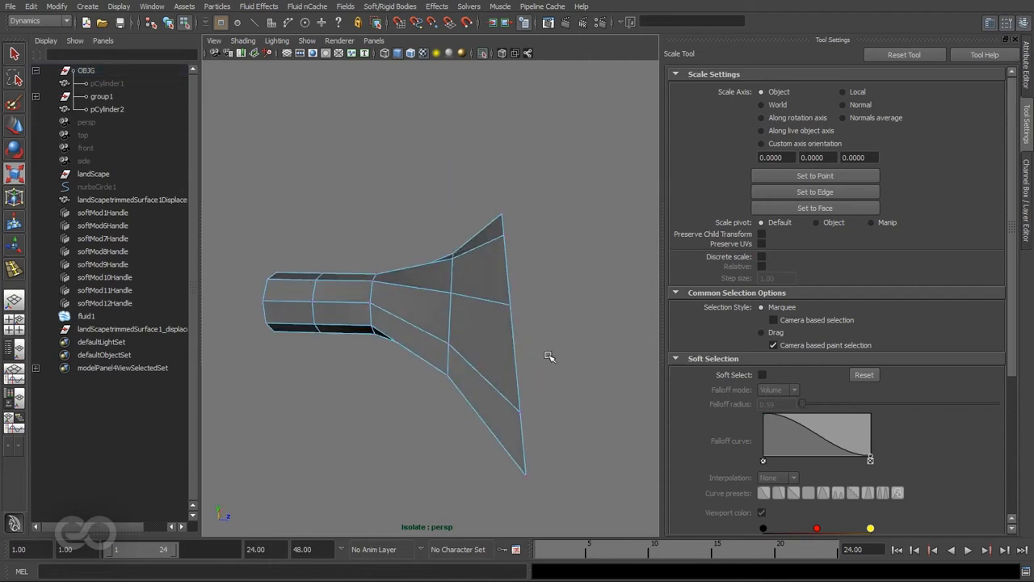
key(3)
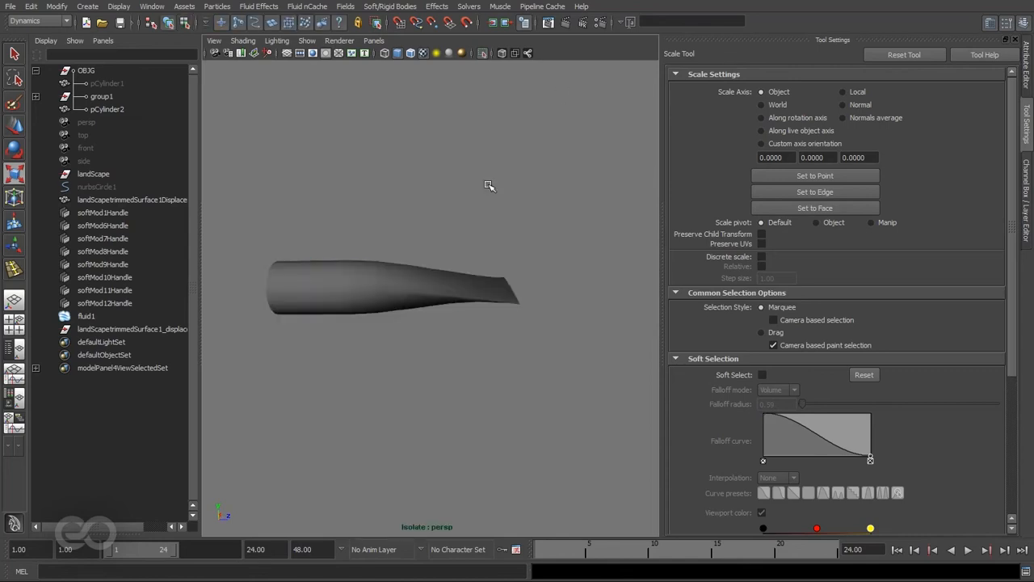
drag(489, 186, 504, 286)
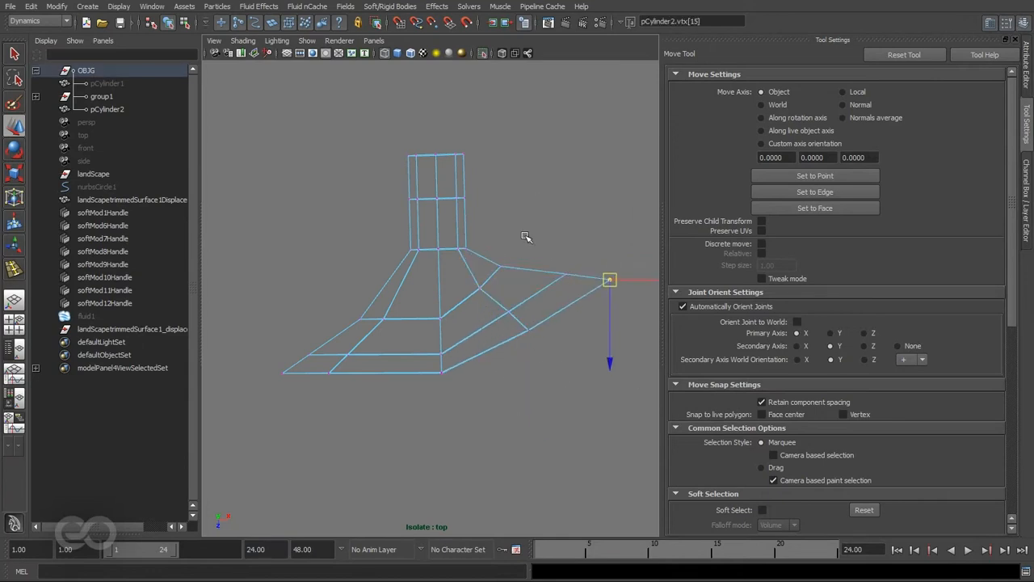
drag(609, 280, 366, 272)
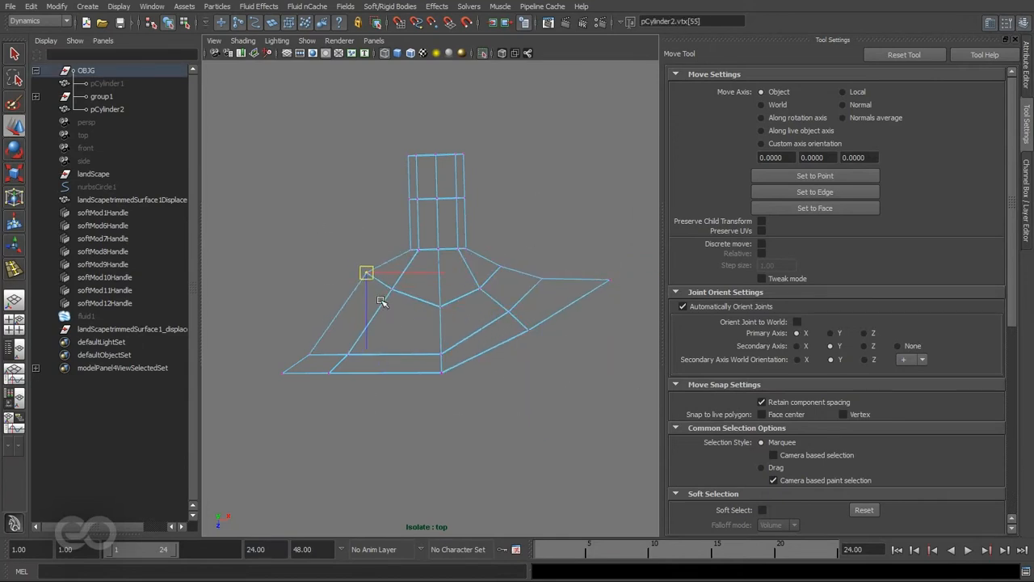
drag(366, 272, 445, 352)
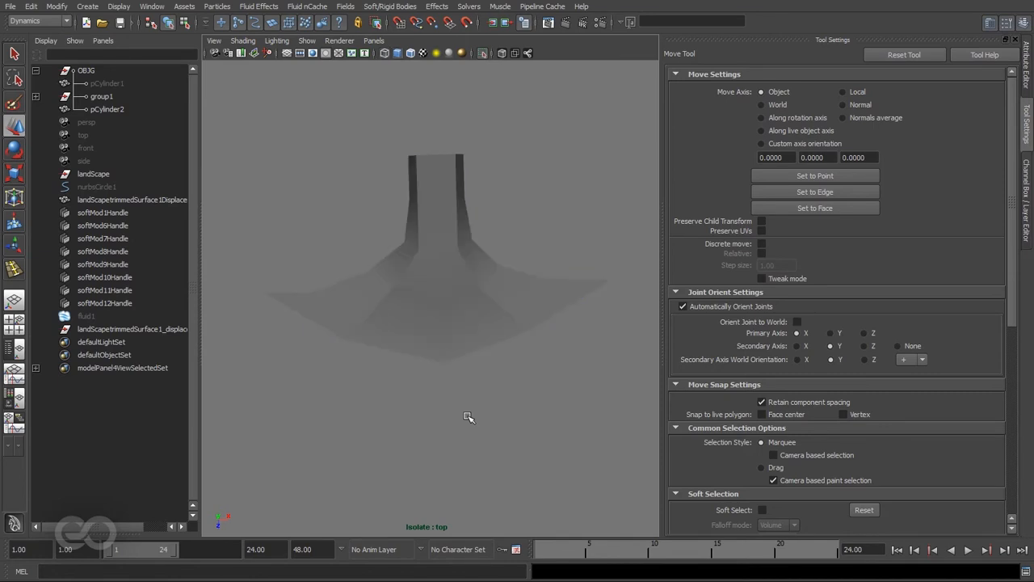
Step: Orbit around the flared end and switch to the Scale Tool to widen it
click(107, 109)
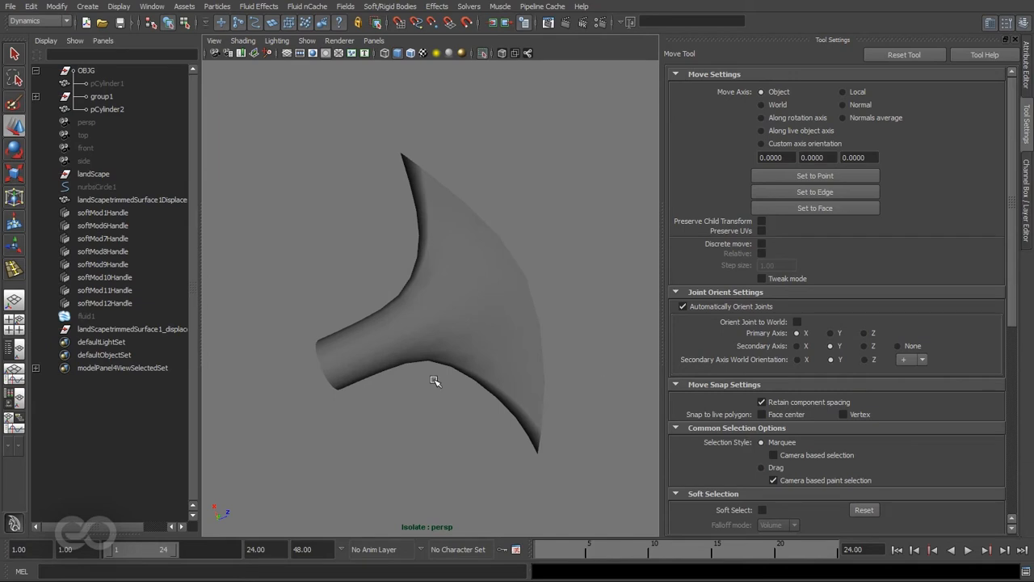
drag(436, 380, 485, 307)
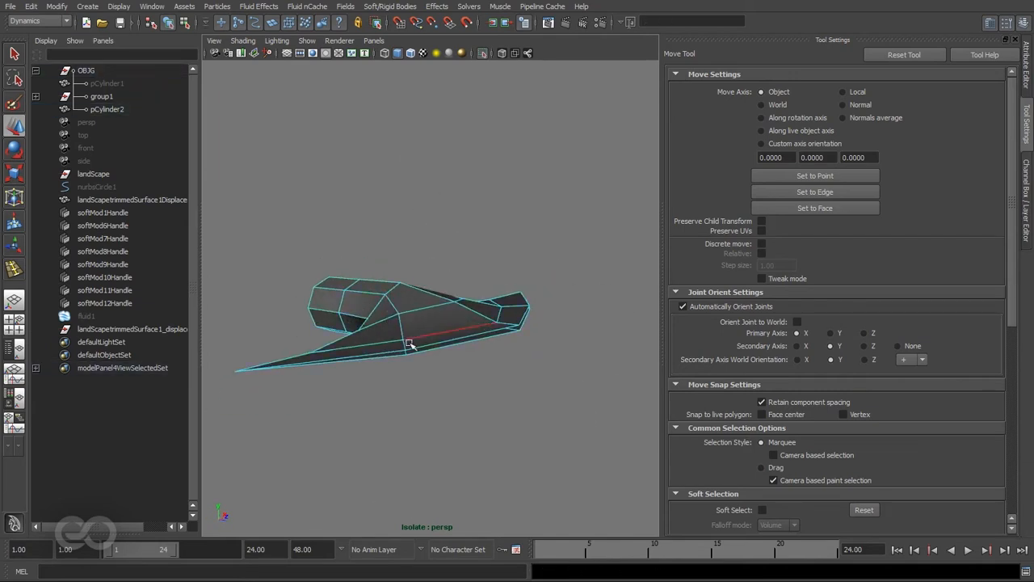
key(r)
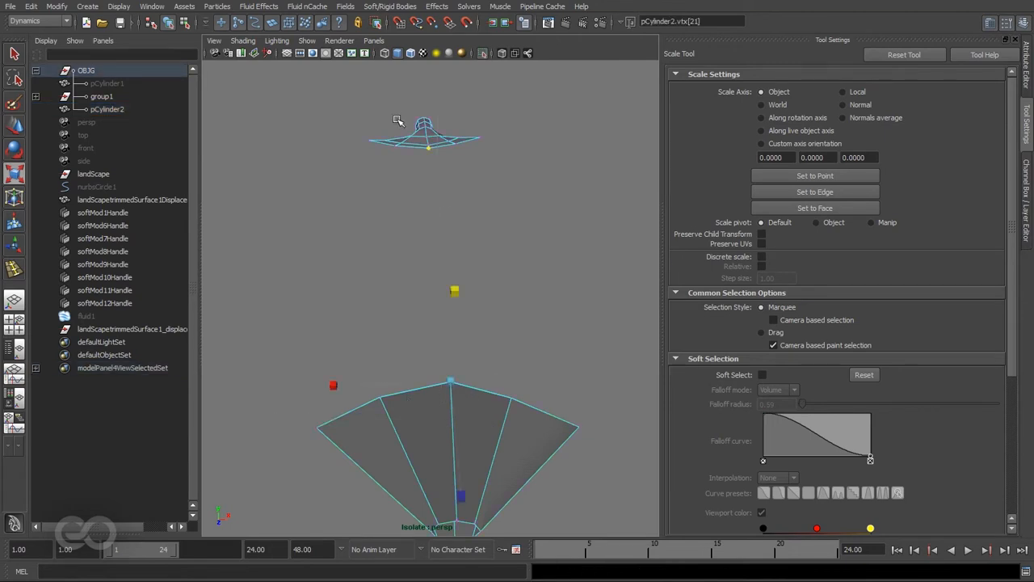
mouse_move(467, 196)
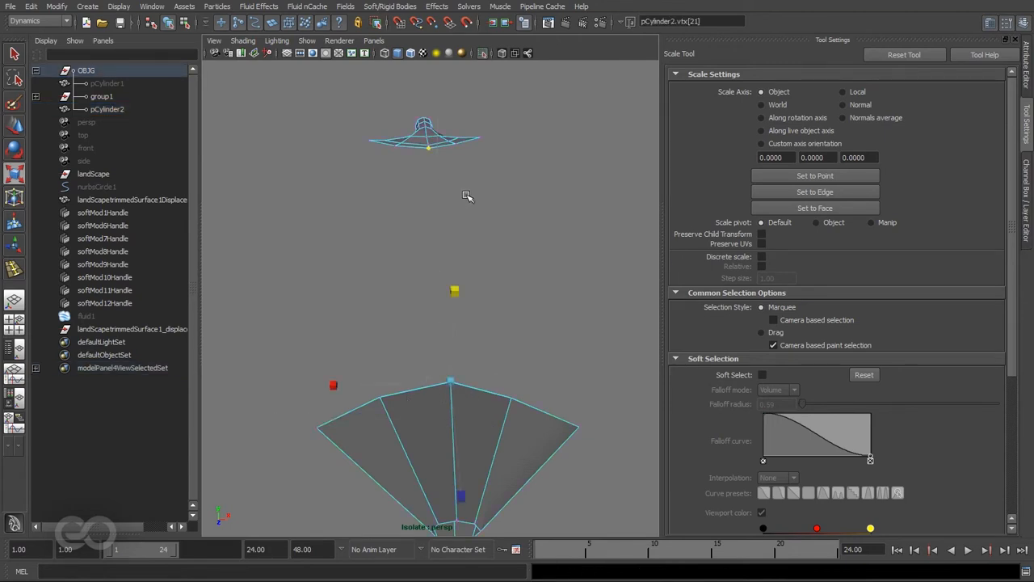
Step: Turn off Reflection, insert an edge loop on the flare, and select the smoothed shape
scroll(down, 3)
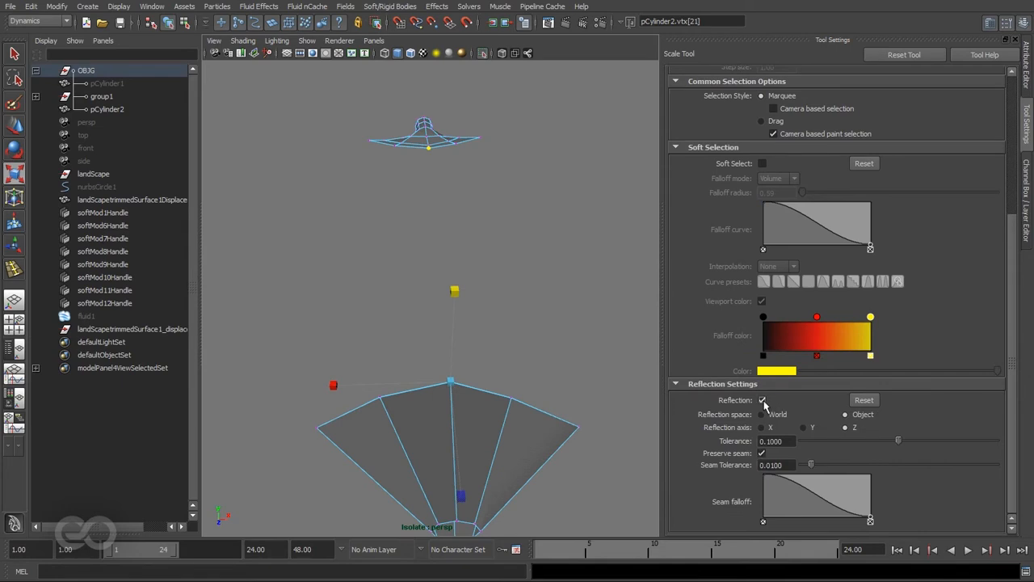
click(763, 400)
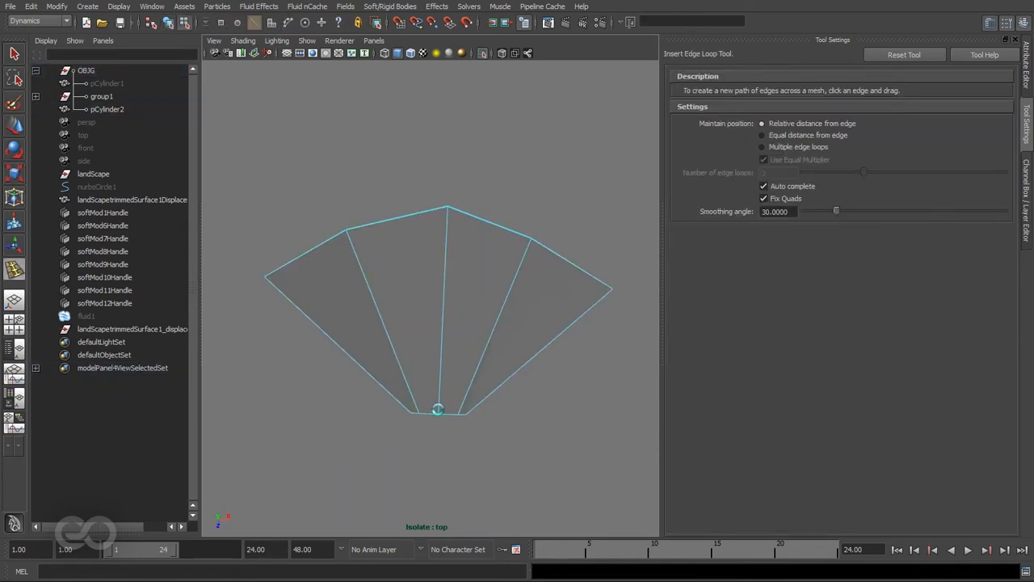
click(107, 109)
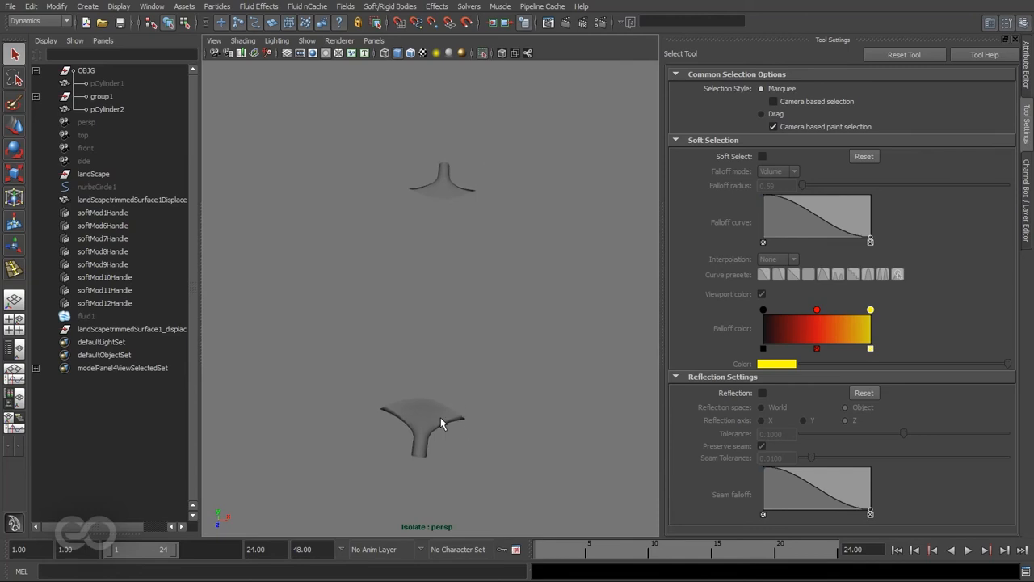
click(442, 423)
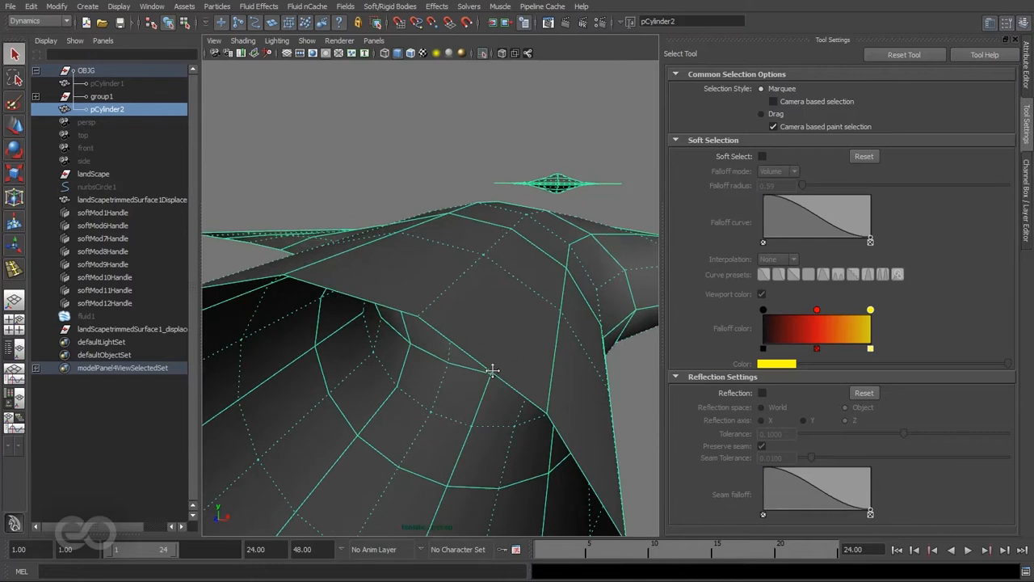
mouse_move(405, 315)
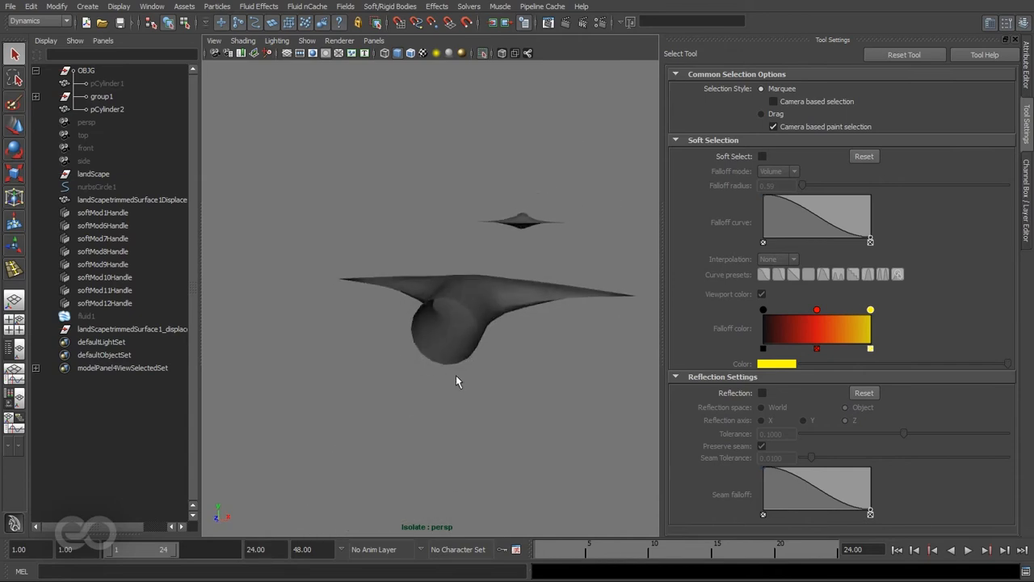
Step: Enable Smooth Mesh Preview on pCylinderShape2 with Display Subdivisions unchecked
click(108, 109)
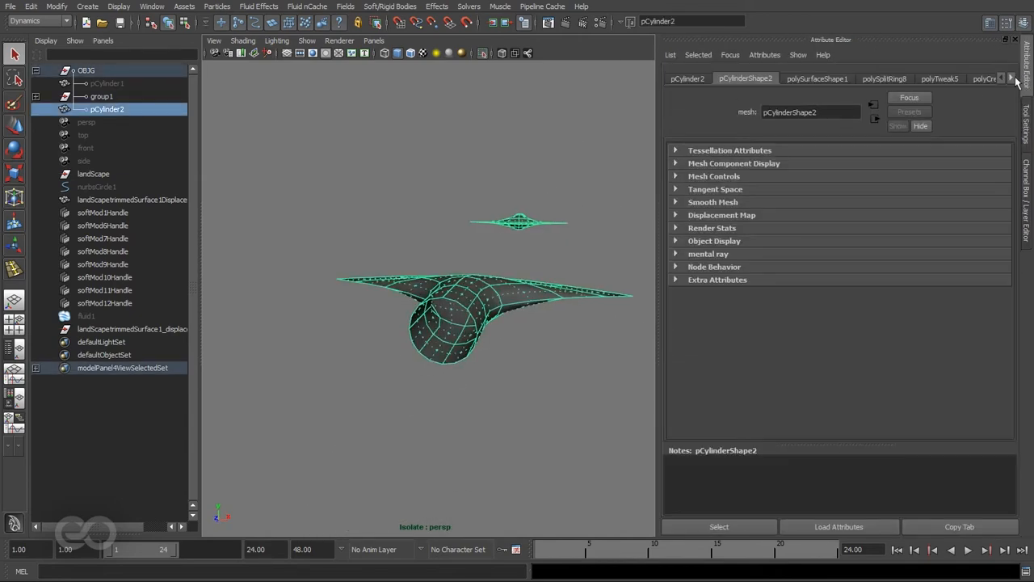
click(713, 202)
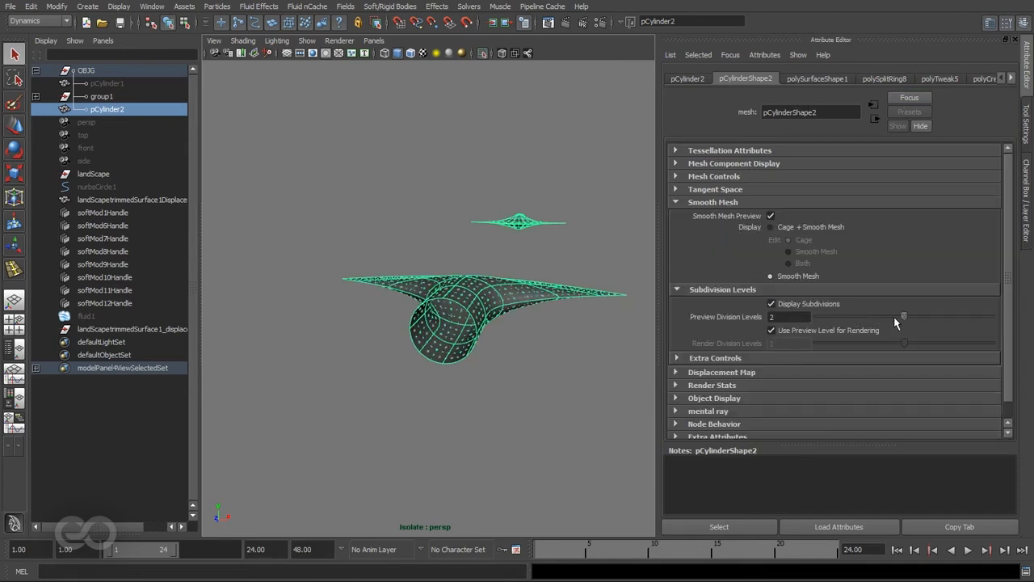
click(771, 303)
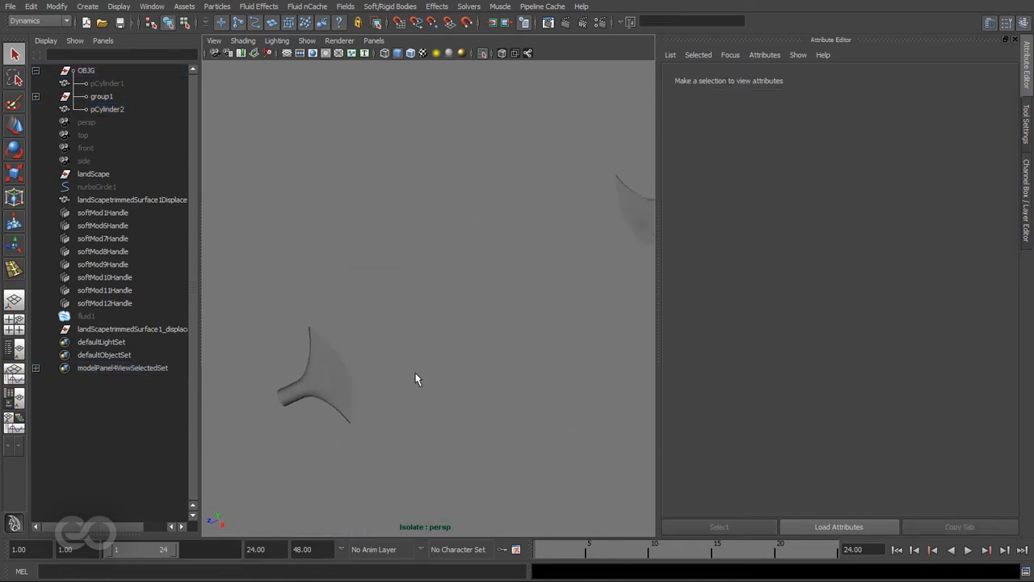
click(106, 109)
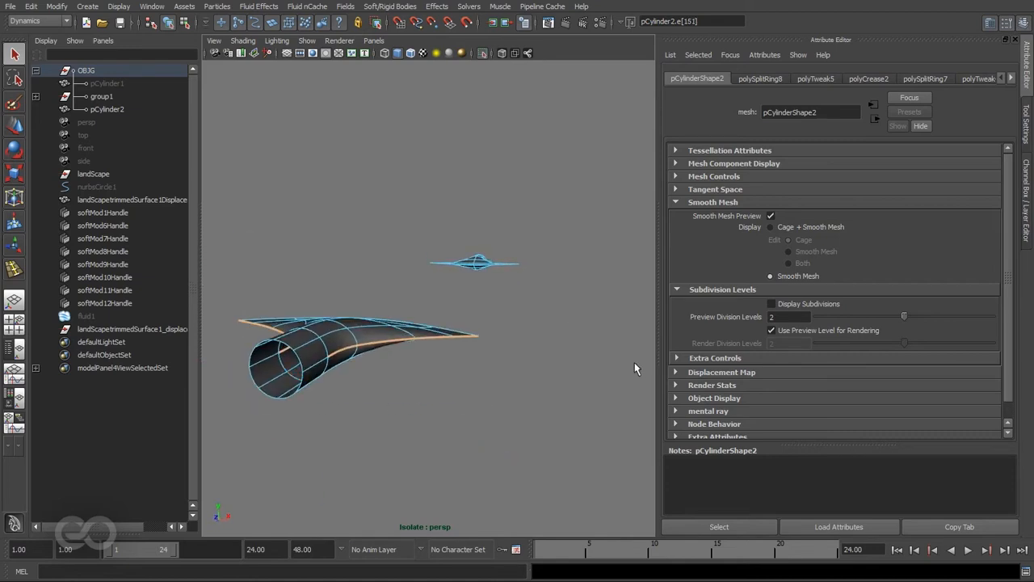
Step: Apply an edge tool from the marking menu and lift Isolate Select
right_click(499, 316)
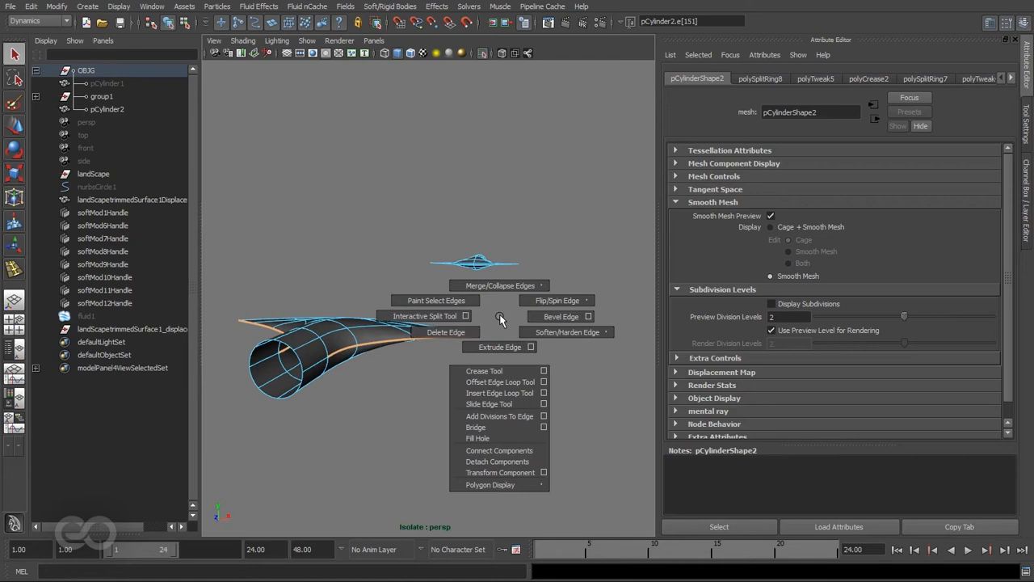
click(484, 371)
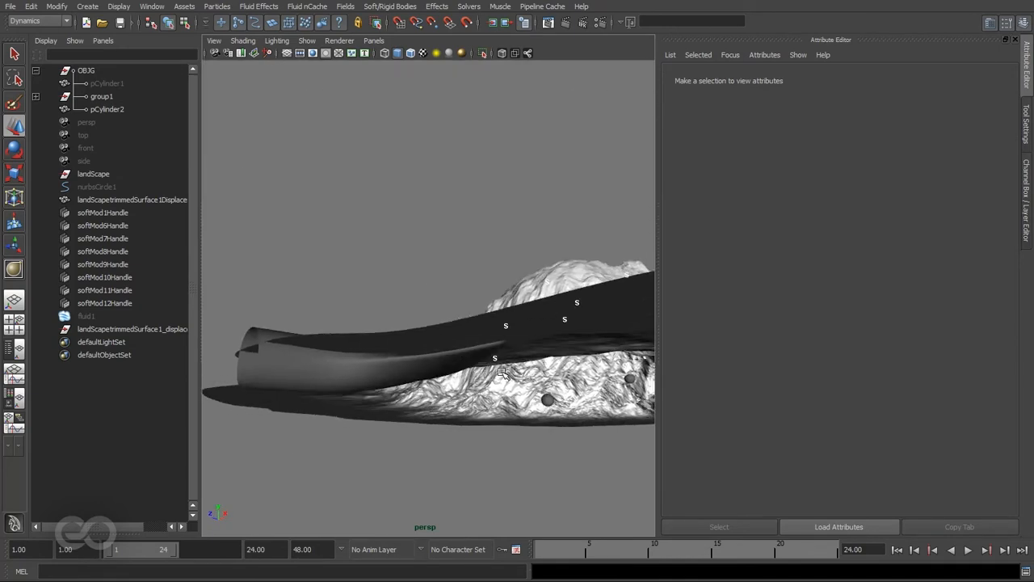
Step: Select the displaced landscape and tumble around to check its edges against the holdouts
click(132, 200)
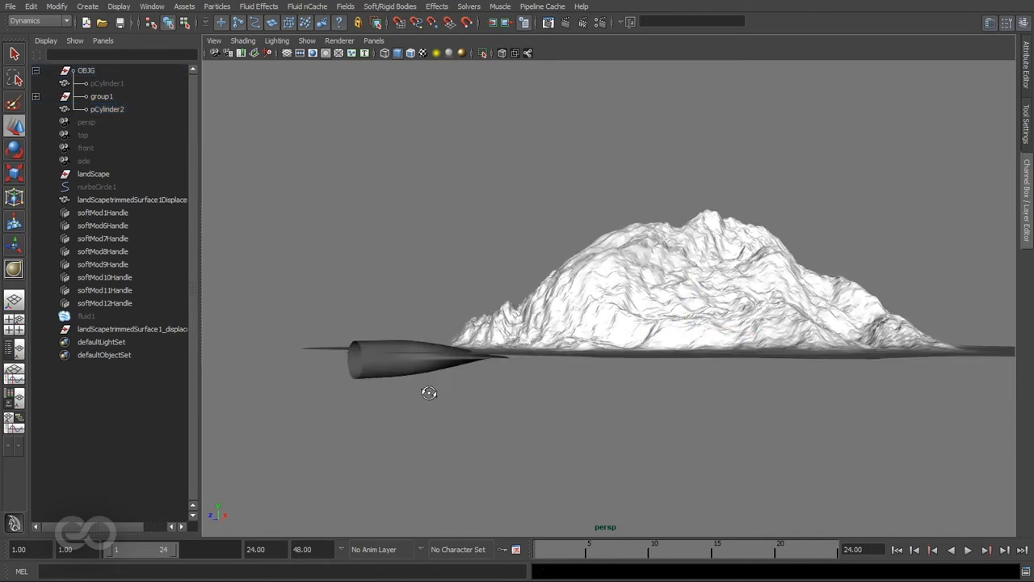
click(132, 199)
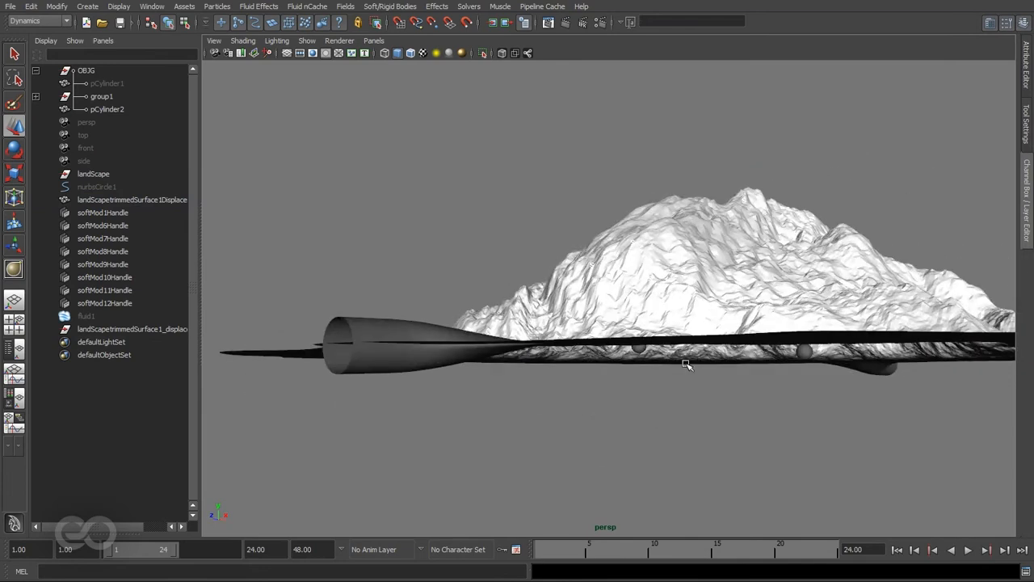
click(132, 200)
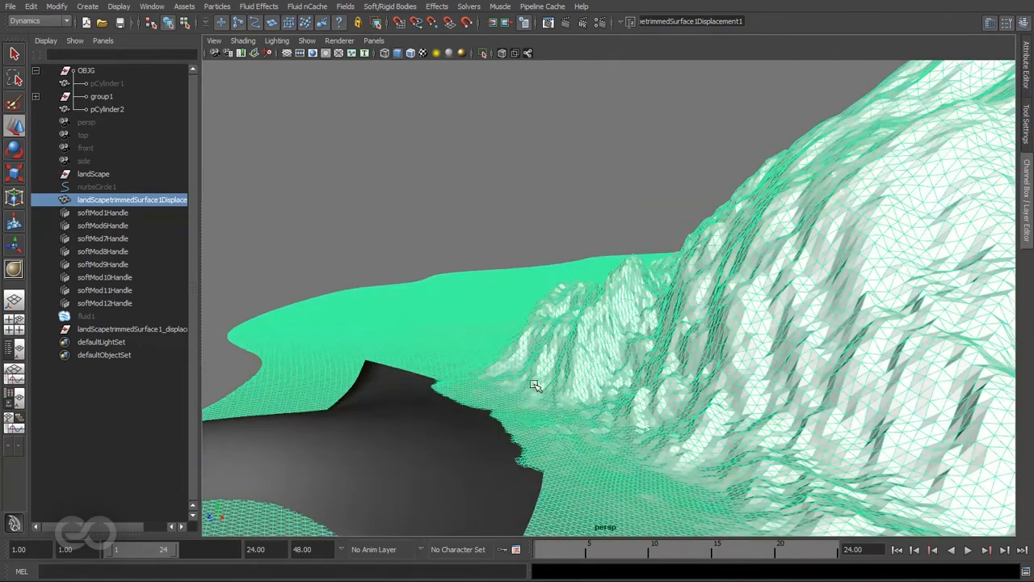
drag(536, 386, 625, 336)
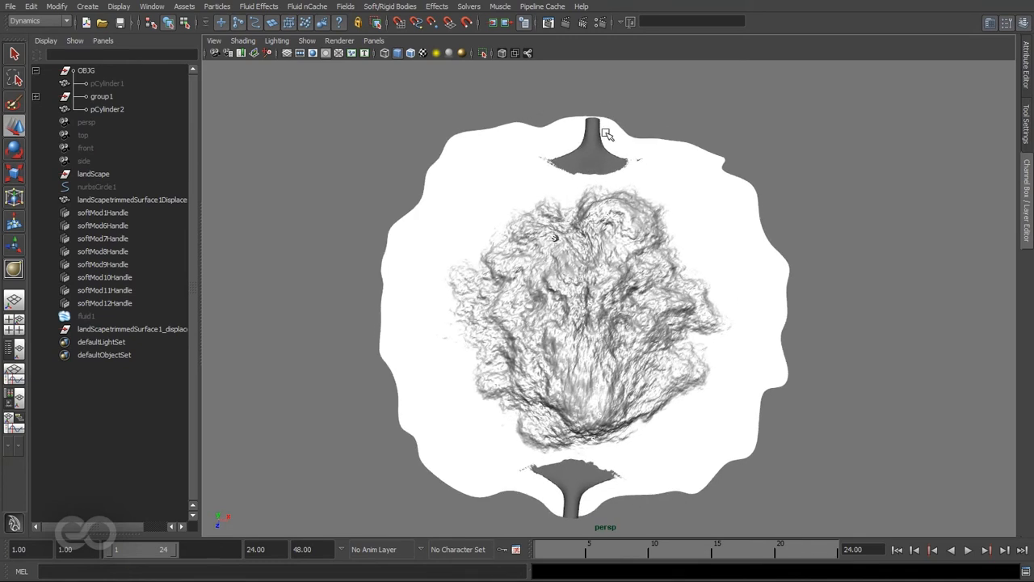
mouse_move(594, 158)
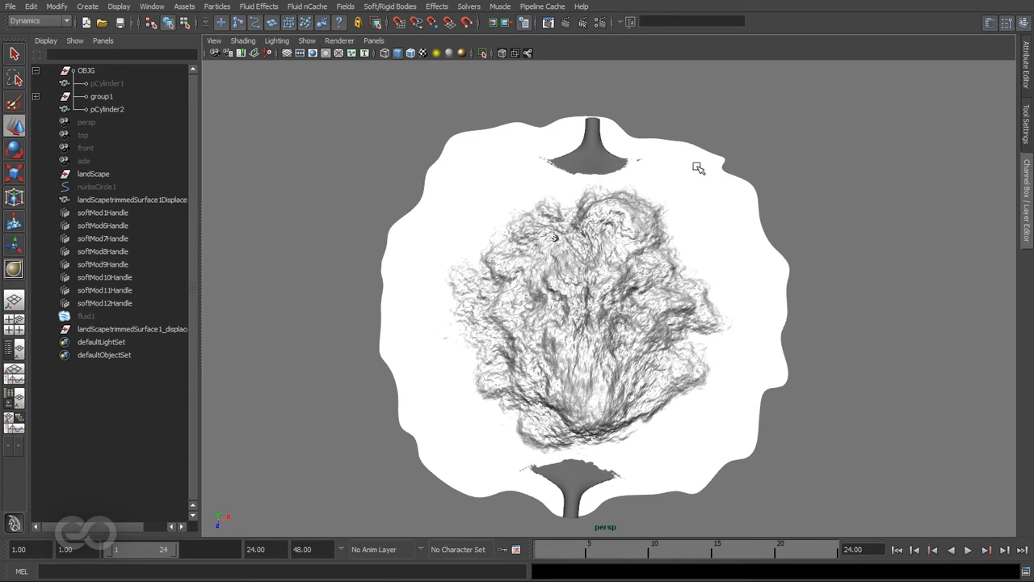
mouse_move(670, 165)
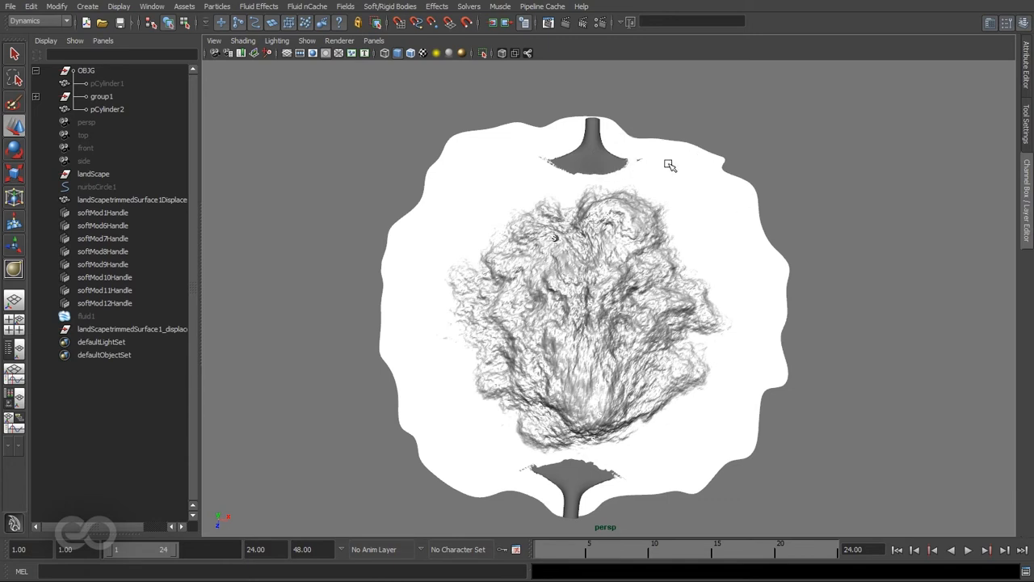
mouse_move(712, 216)
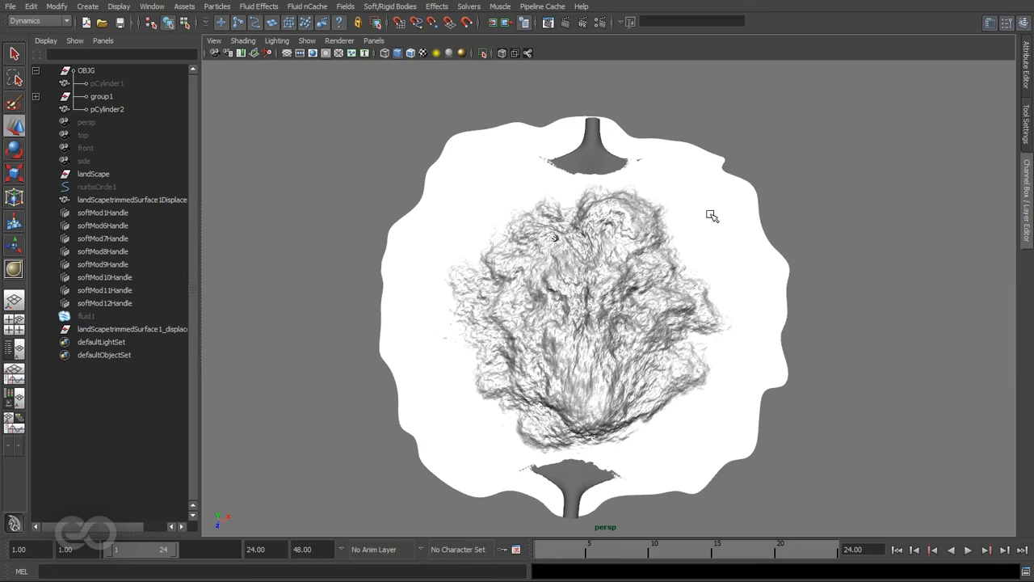
Step: Select nurbsCircle1, the landscape outline curve, in the Outliner
click(96, 186)
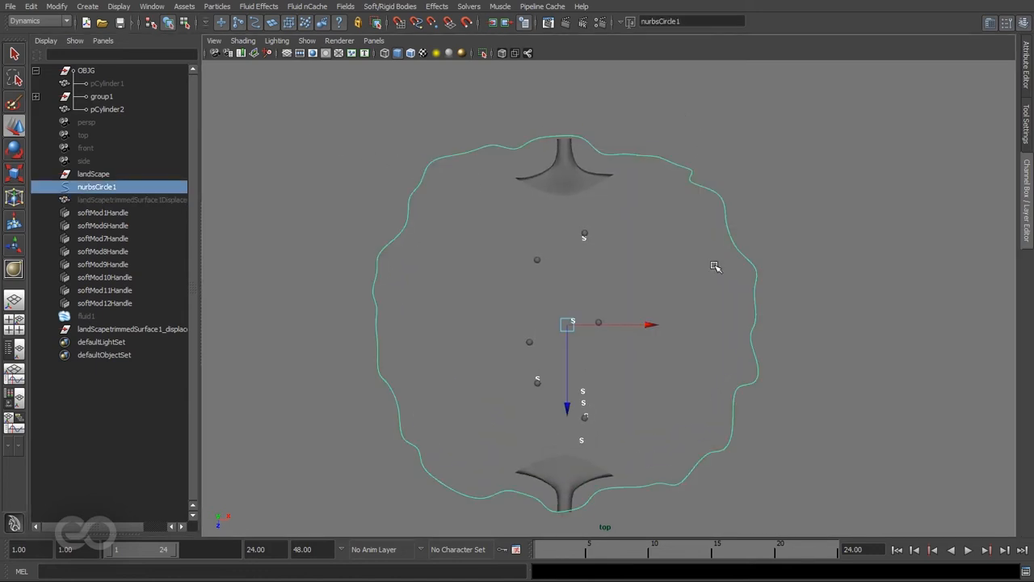
mouse_move(815, 240)
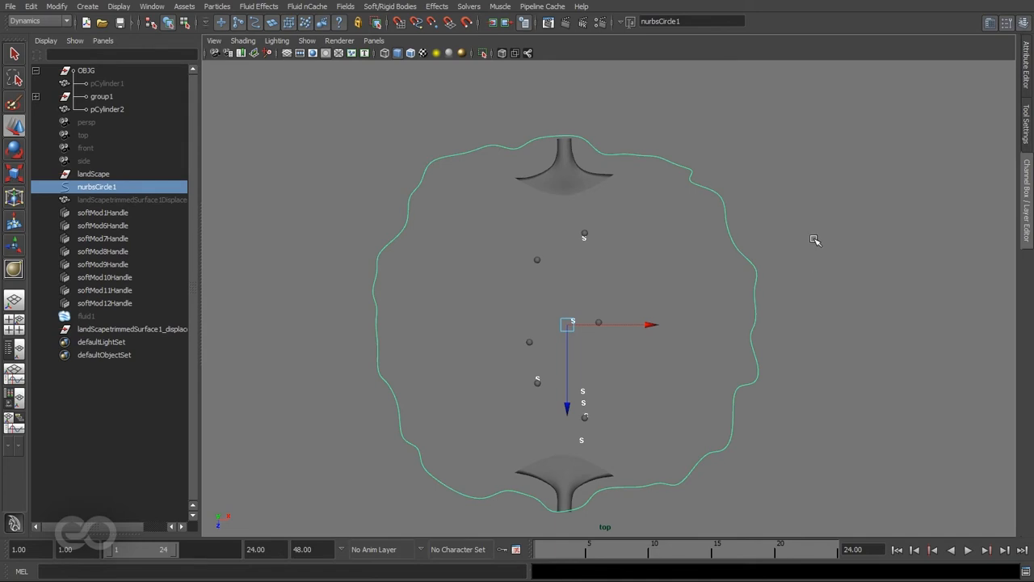
mouse_move(894, 326)
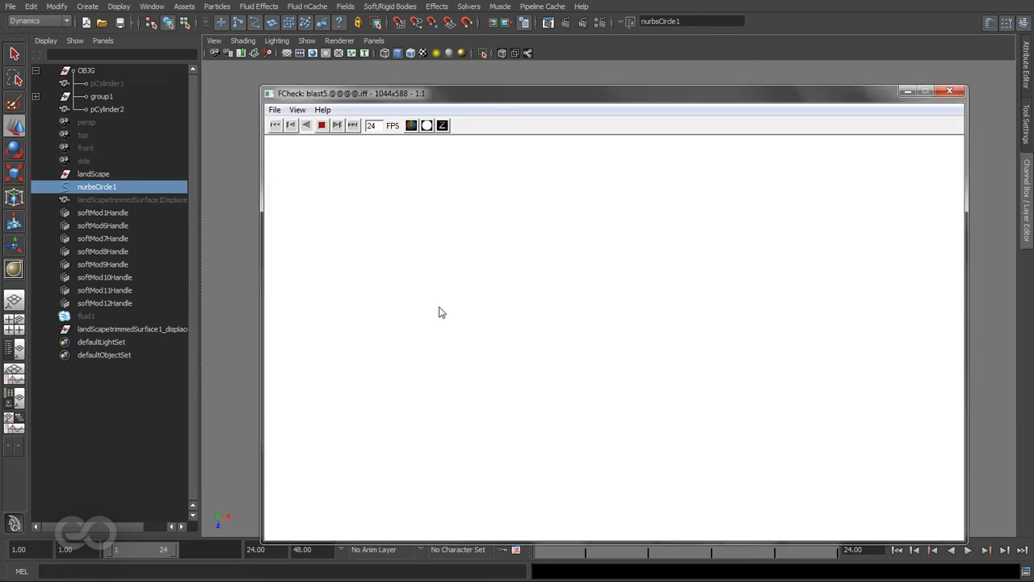
Step: Play and scrub the blast5 playblast in FCheck, then close the viewer
click(321, 124)
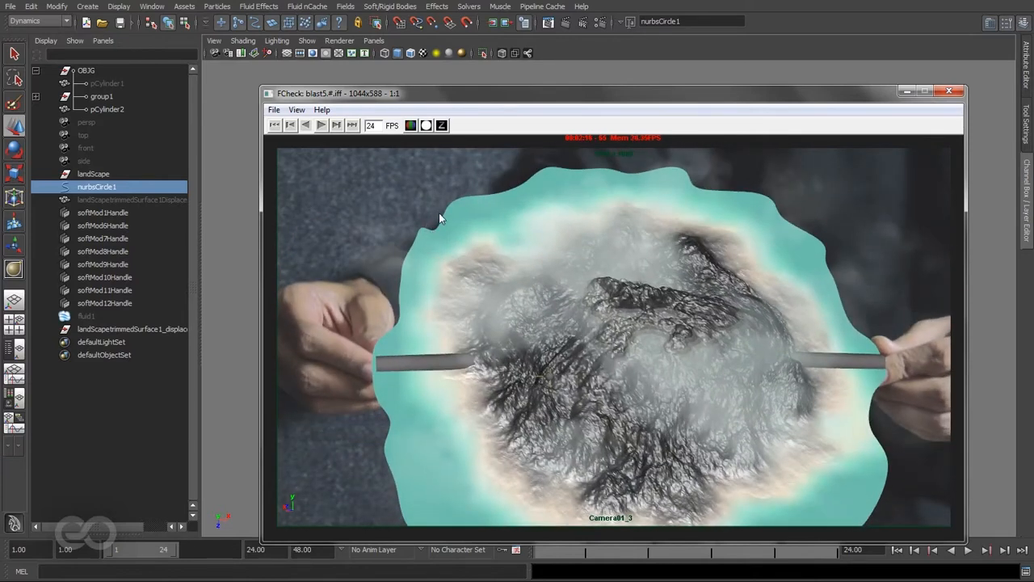
drag(437, 214, 392, 307)
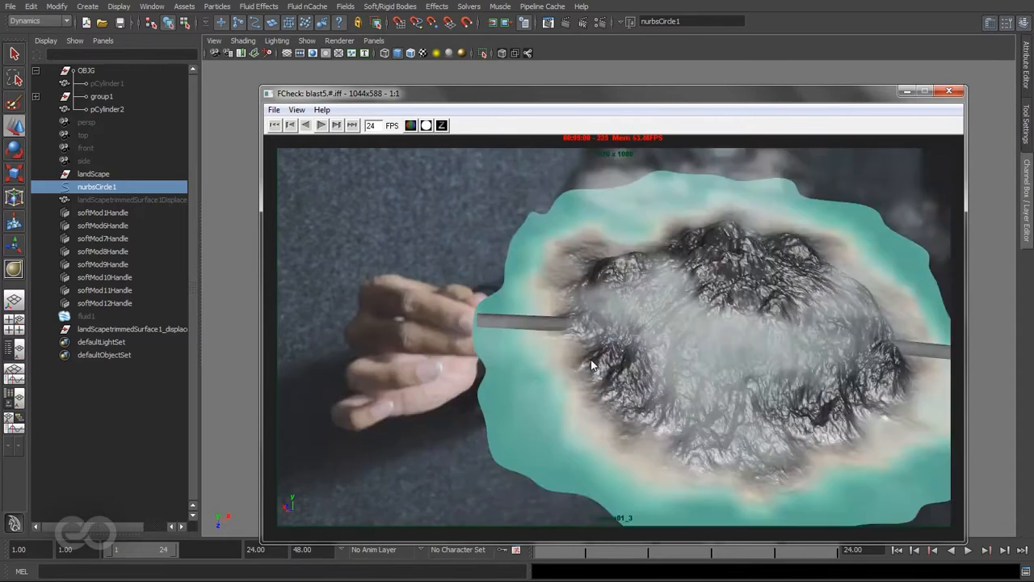
click(949, 90)
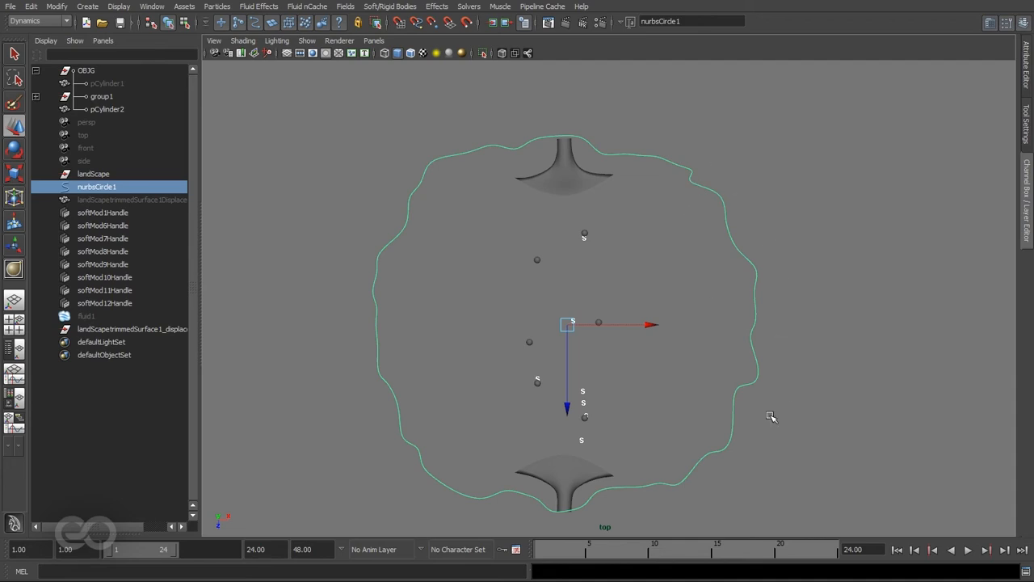
mouse_move(425, 473)
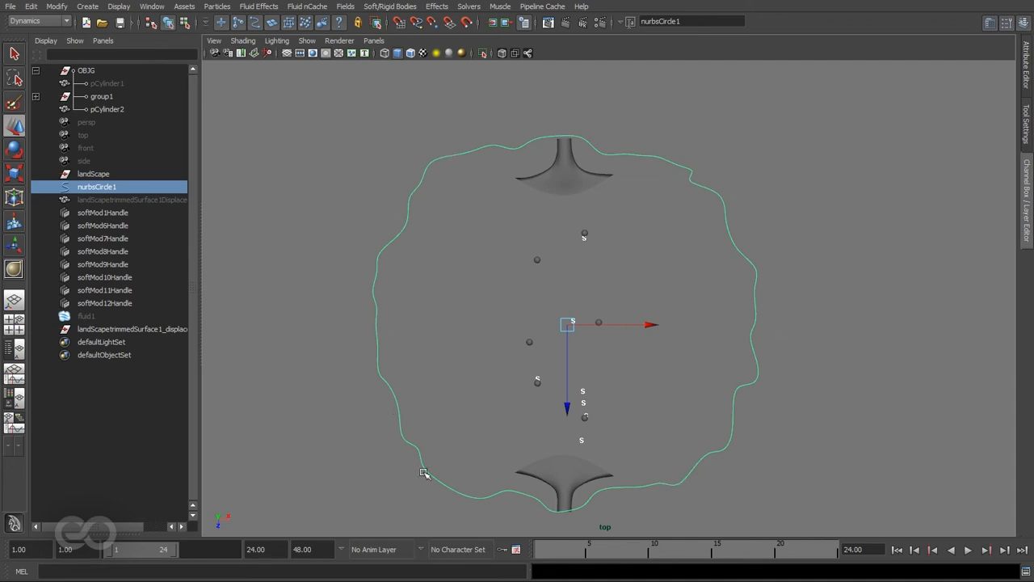
mouse_move(618, 155)
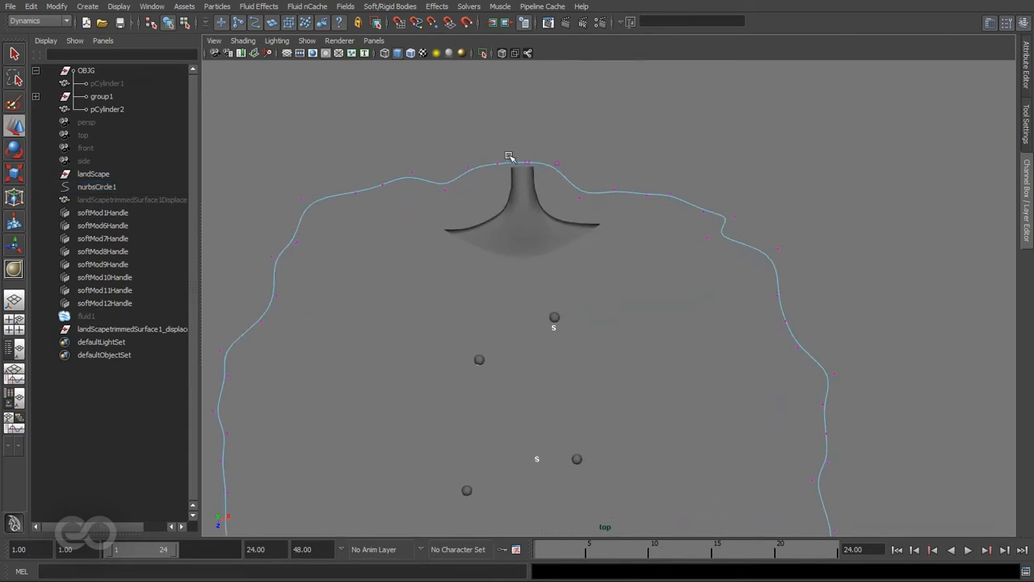
Step: Drag outline curve control vertices in around the bottom and top cylinder holdouts
click(509, 158)
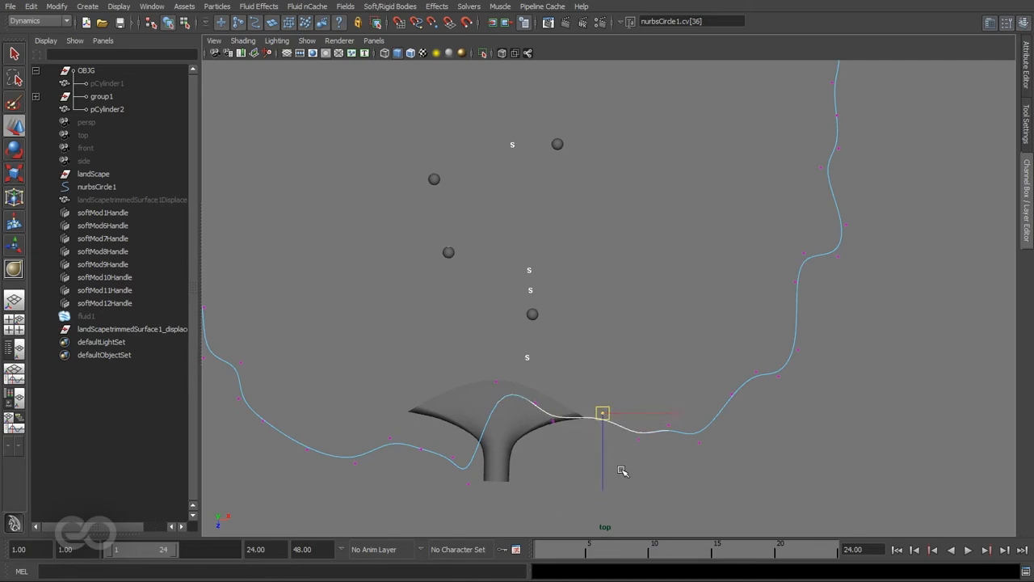
drag(602, 414, 704, 413)
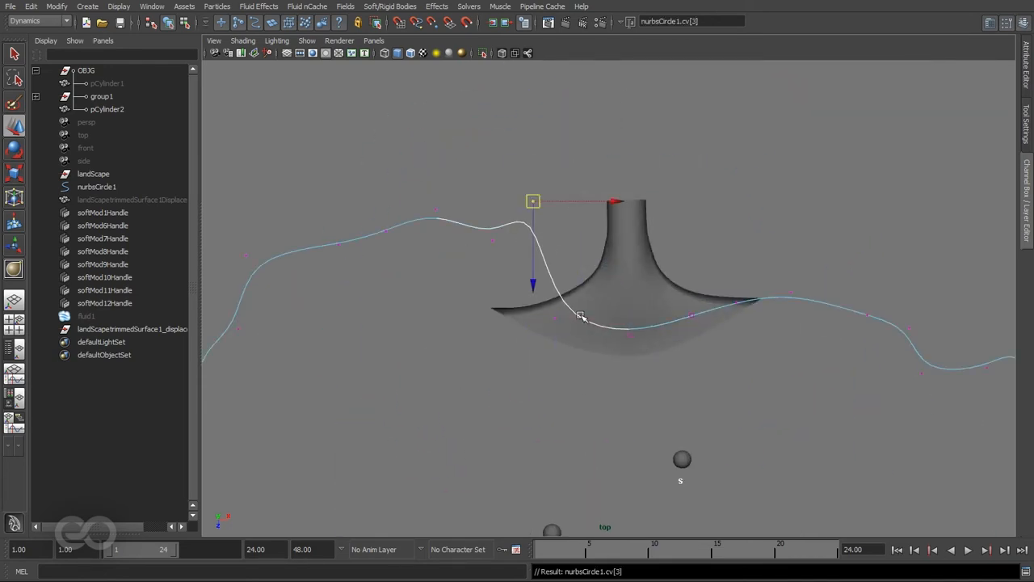
drag(533, 200, 485, 305)
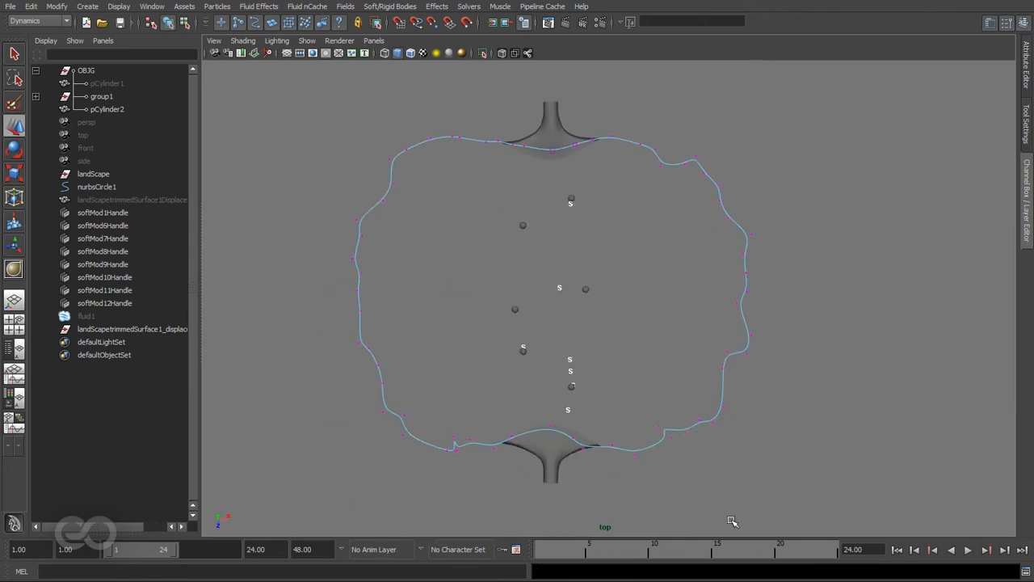
mouse_move(643, 471)
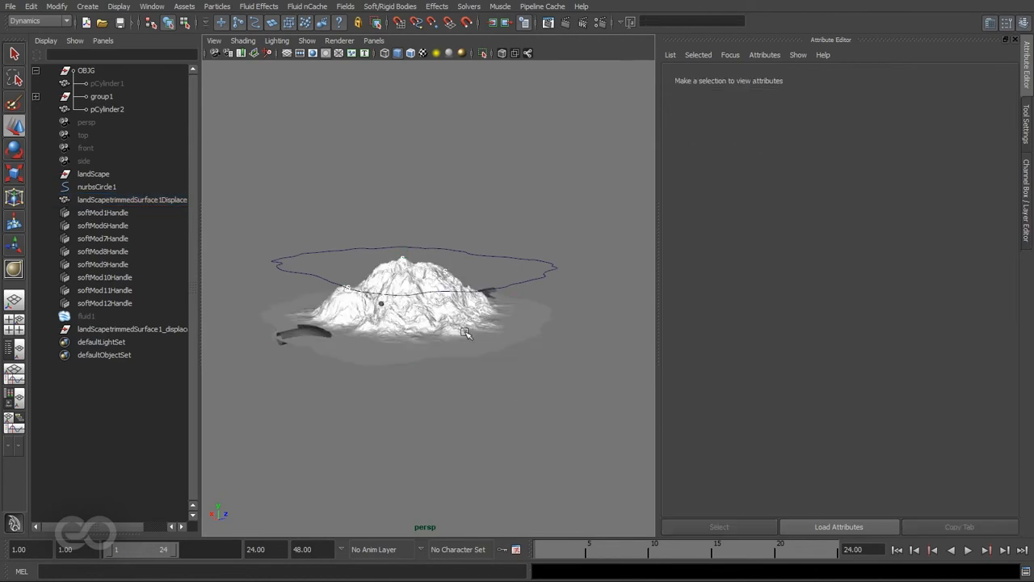
Step: Select the landscape displacement, view displacementShader1 and layeredTexture1, and nudge the layer alpha
click(131, 200)
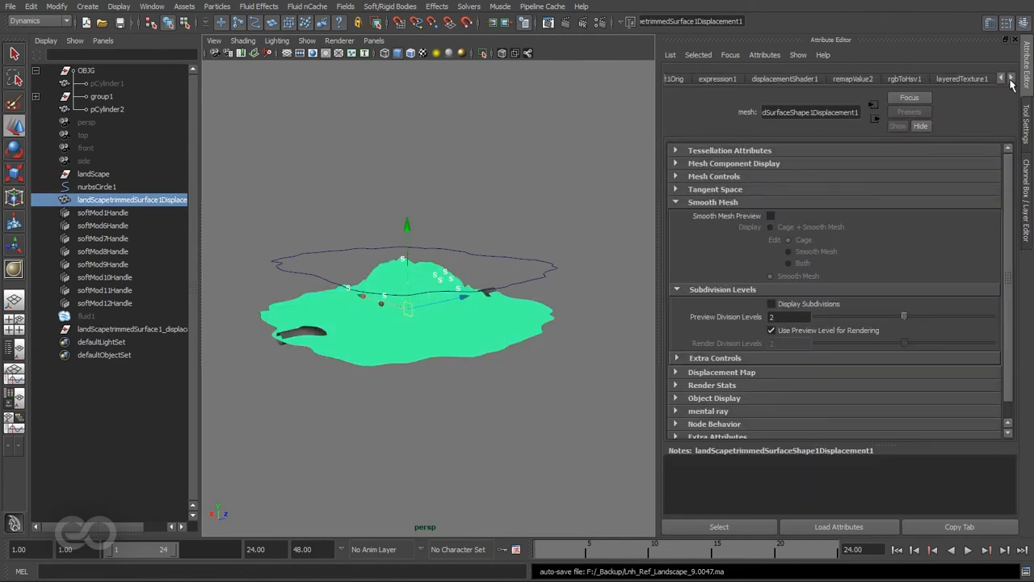
click(784, 78)
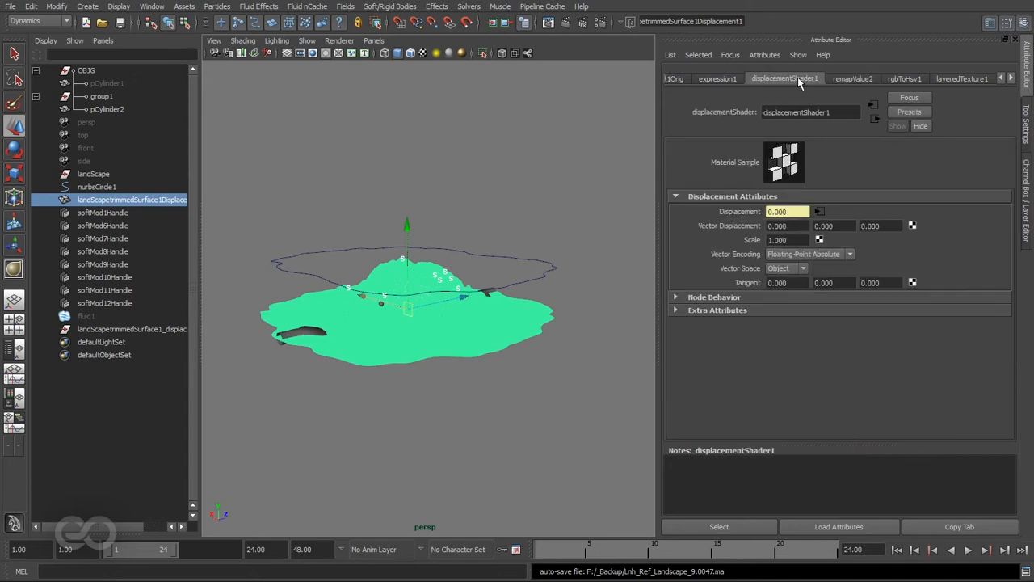
click(962, 79)
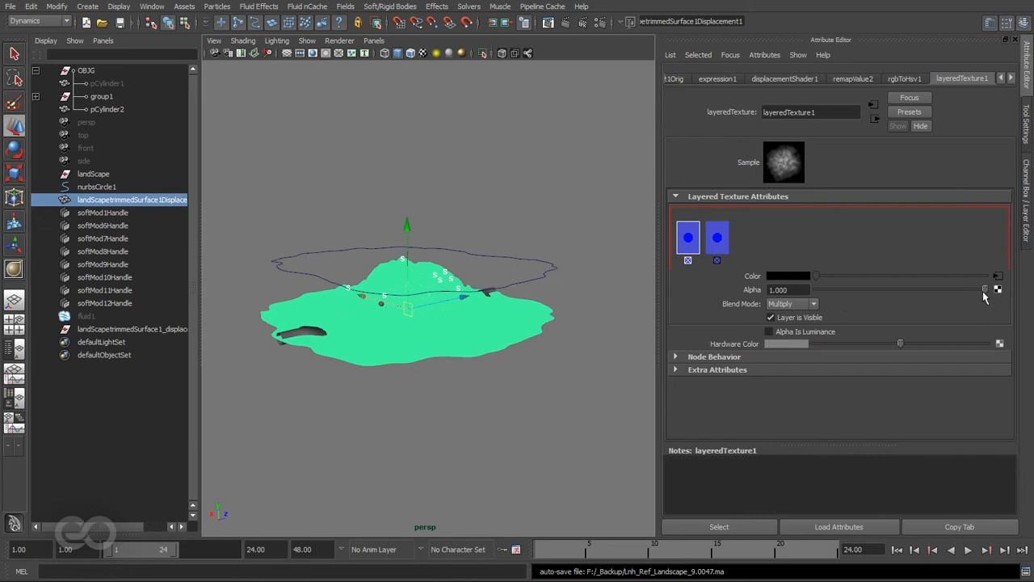
drag(984, 289, 976, 290)
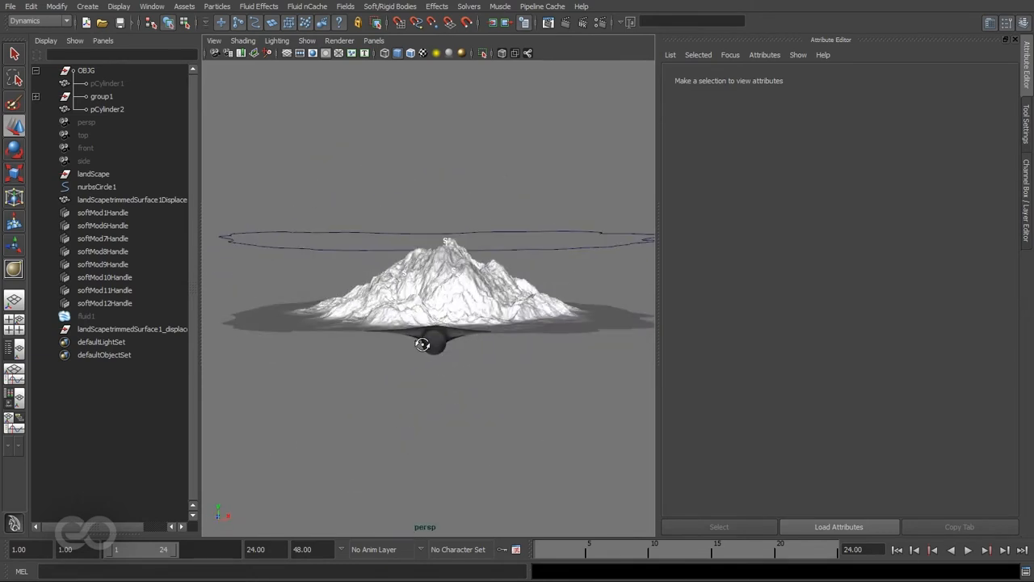
Step: Zoom the view in on the outline curve edge at a cylinder holdout
drag(424, 343, 497, 396)
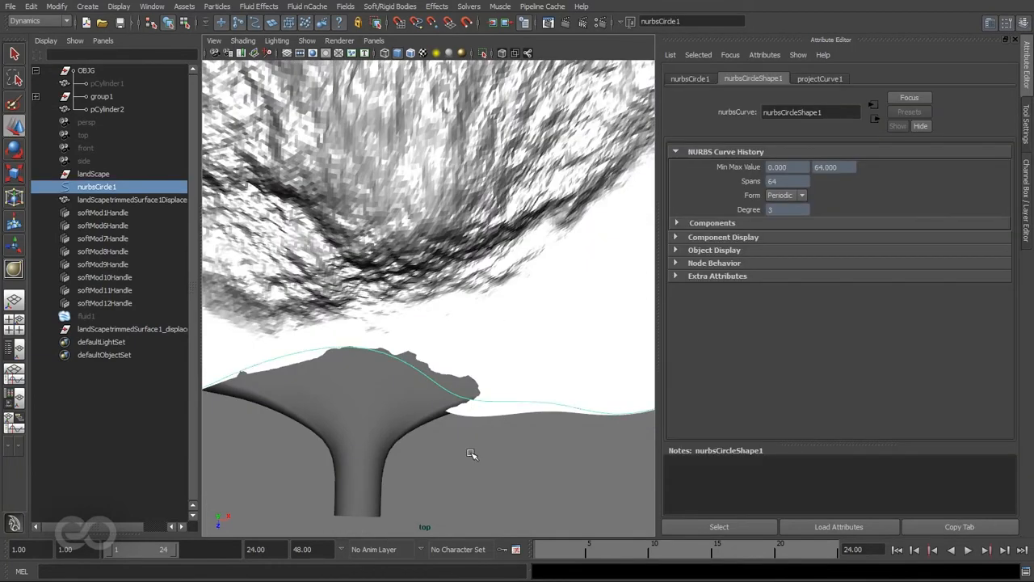
mouse_move(434, 423)
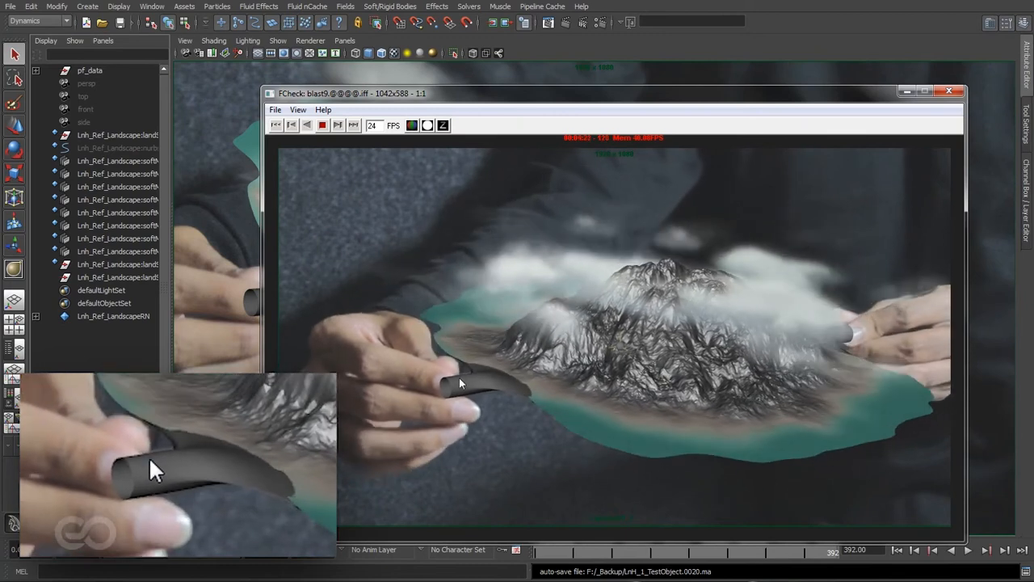
Step: Stop blast9 playback in FCheck on a frame showing the right hand
click(321, 124)
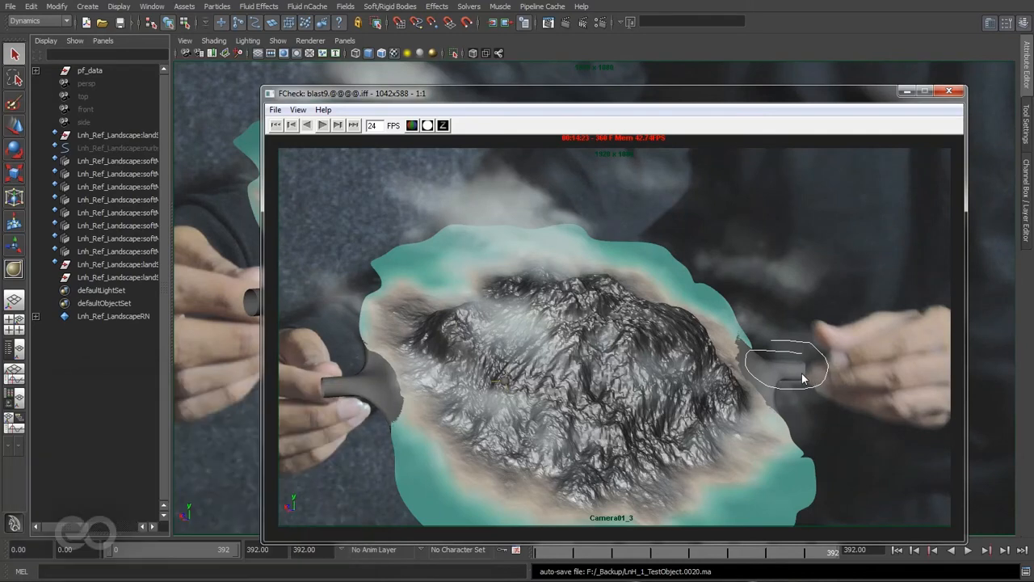
mouse_move(802, 370)
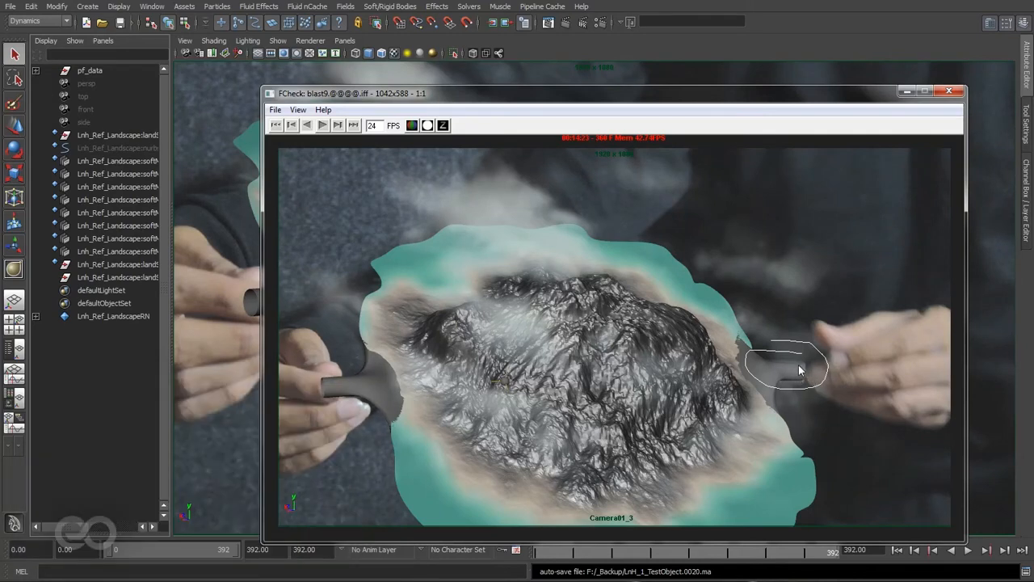
mouse_move(821, 382)
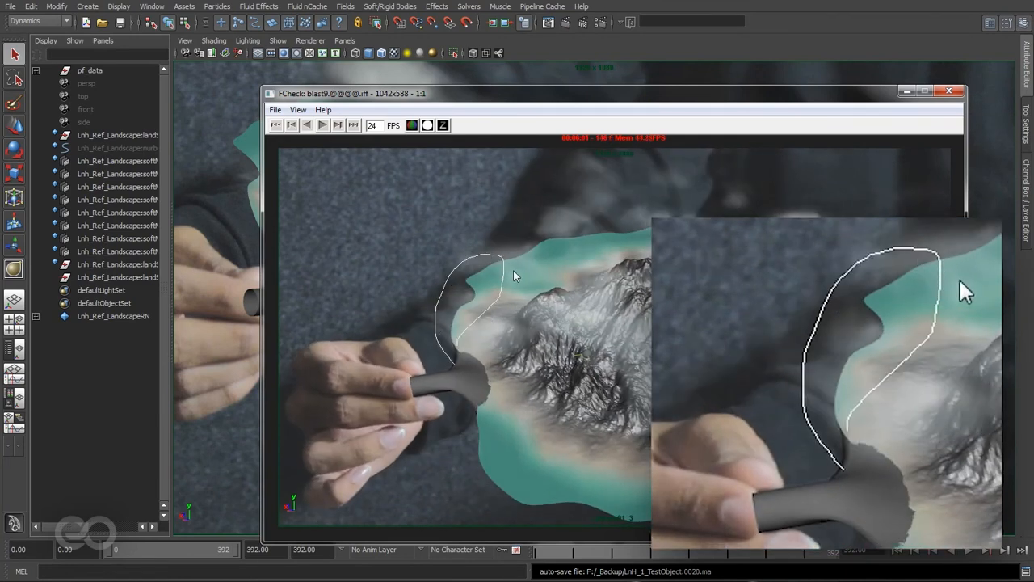
mouse_move(618, 390)
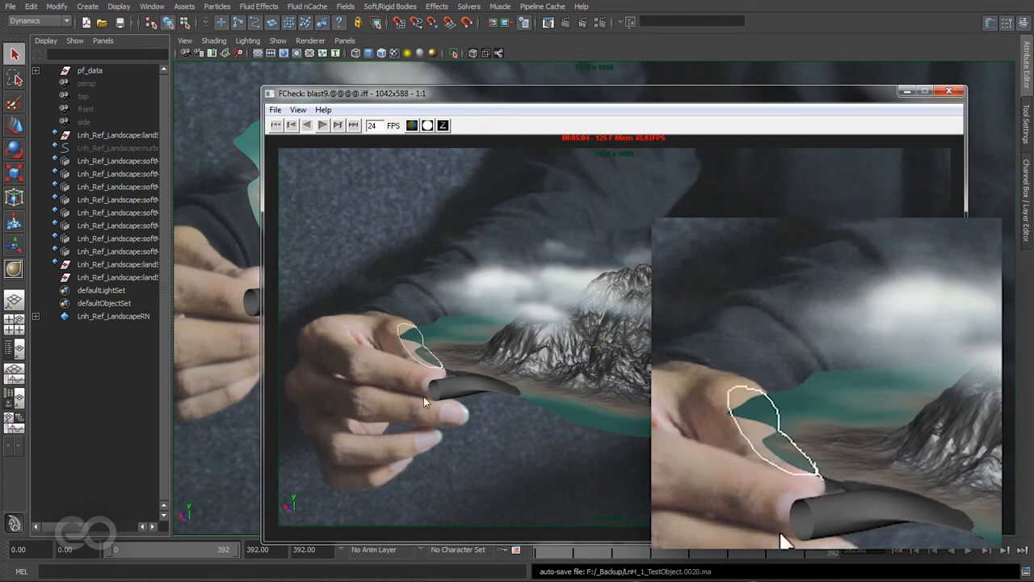
mouse_move(829, 424)
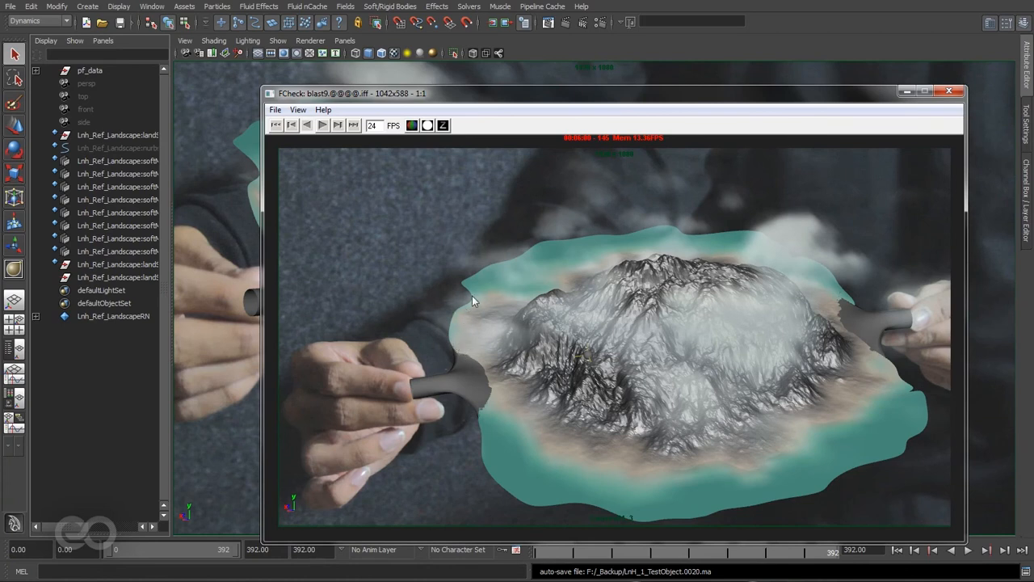
mouse_move(521, 316)
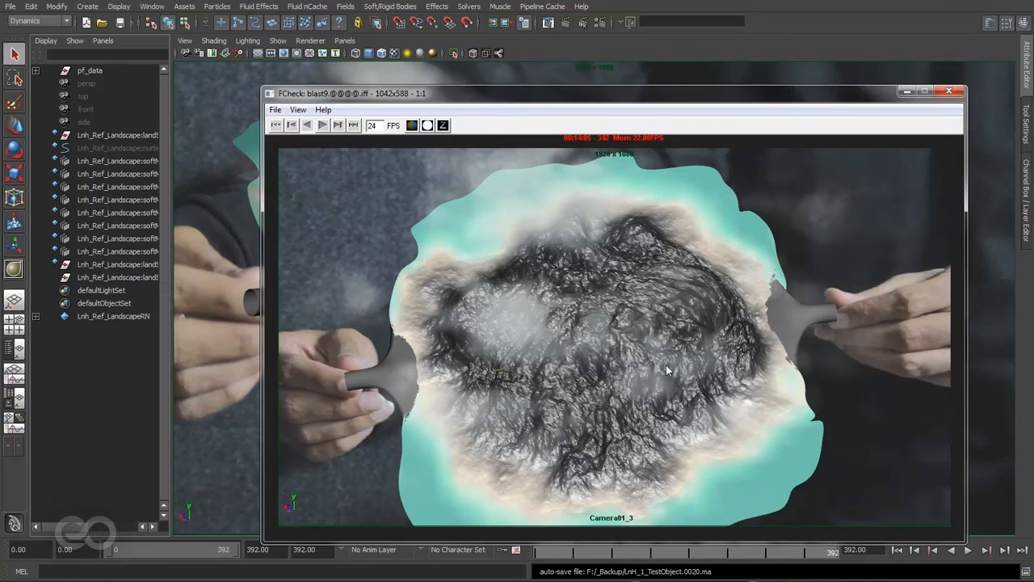
mouse_move(703, 344)
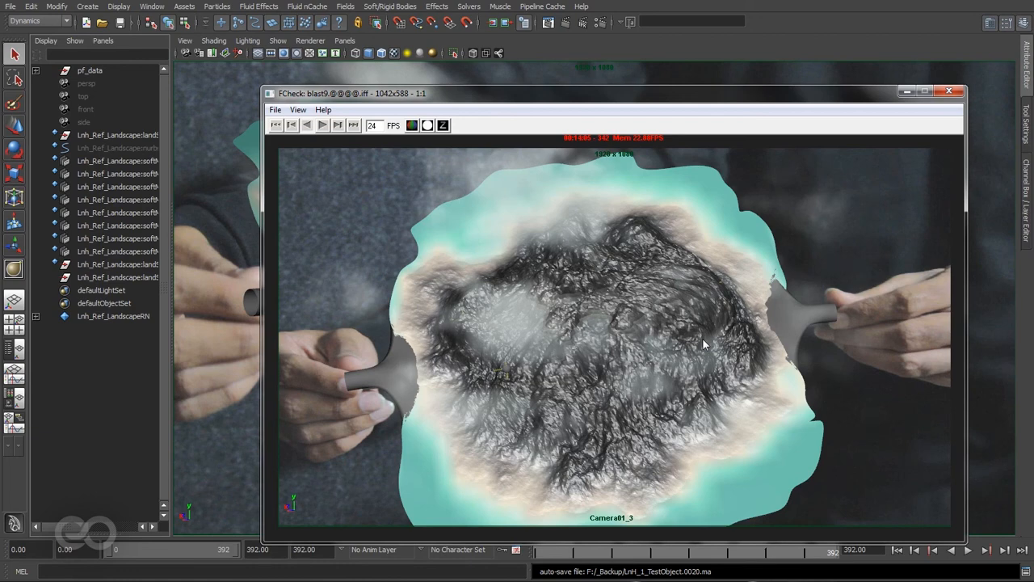
mouse_move(456, 456)
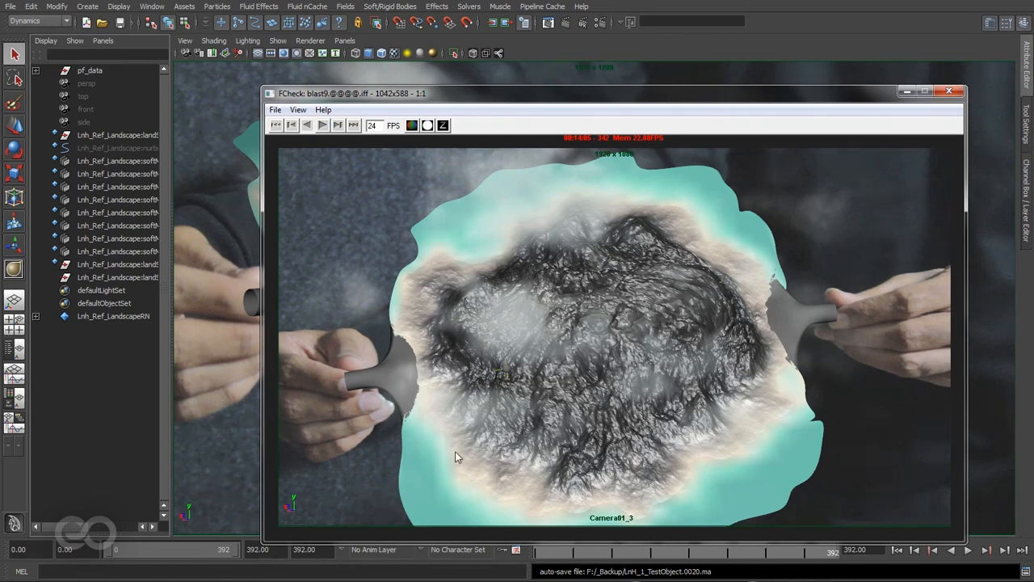